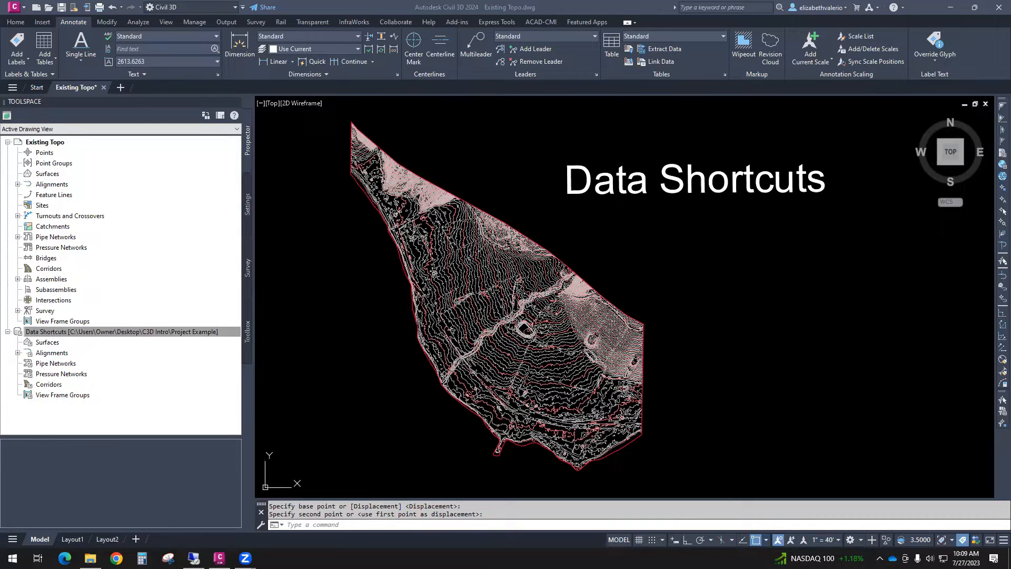
# - Bring the PowerPoint presentation with the Data Shortcuts slide in front of Civil 3D
pyautogui.click(270, 558)
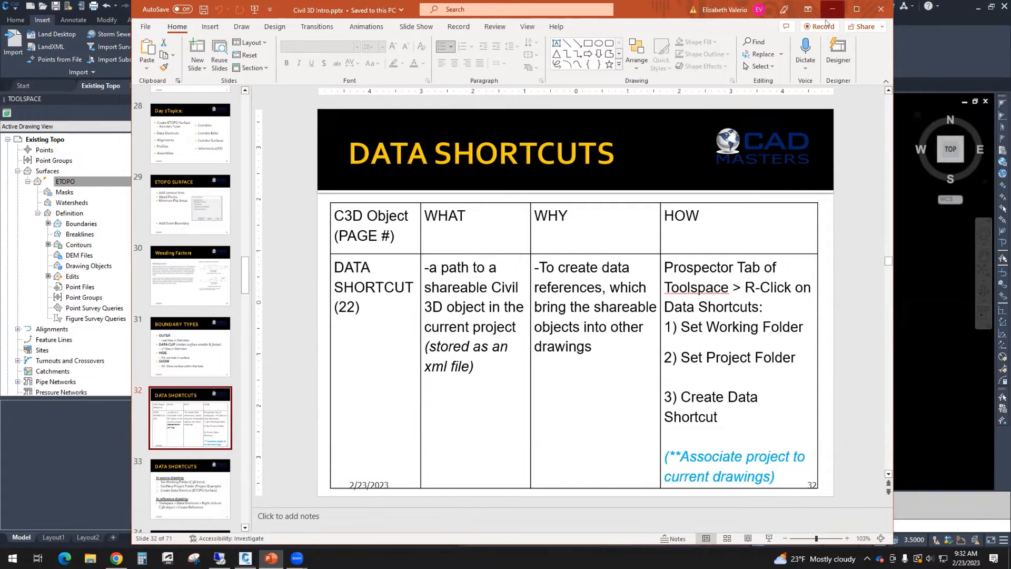
pyautogui.click(243, 558)
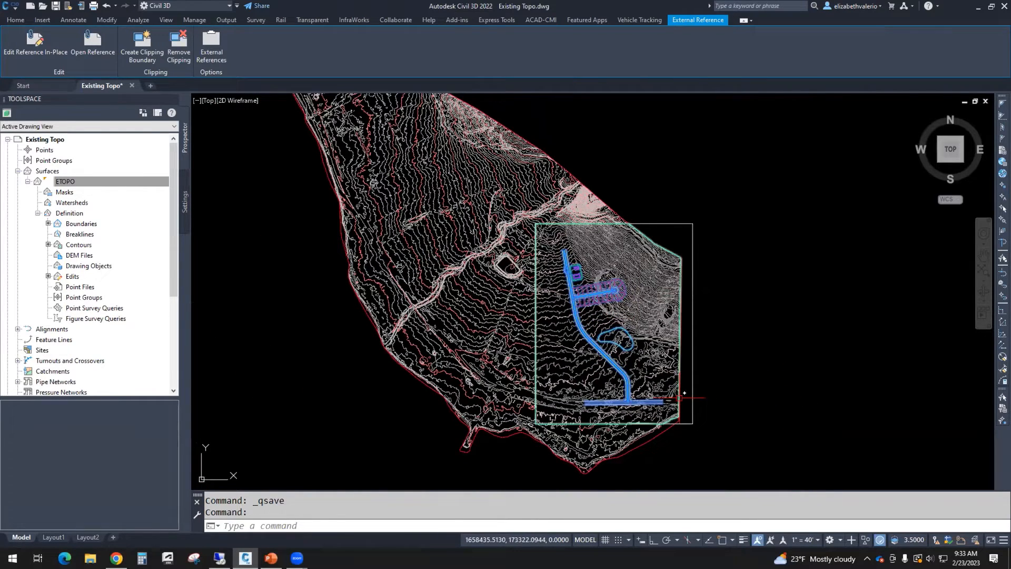
pyautogui.click(271, 558)
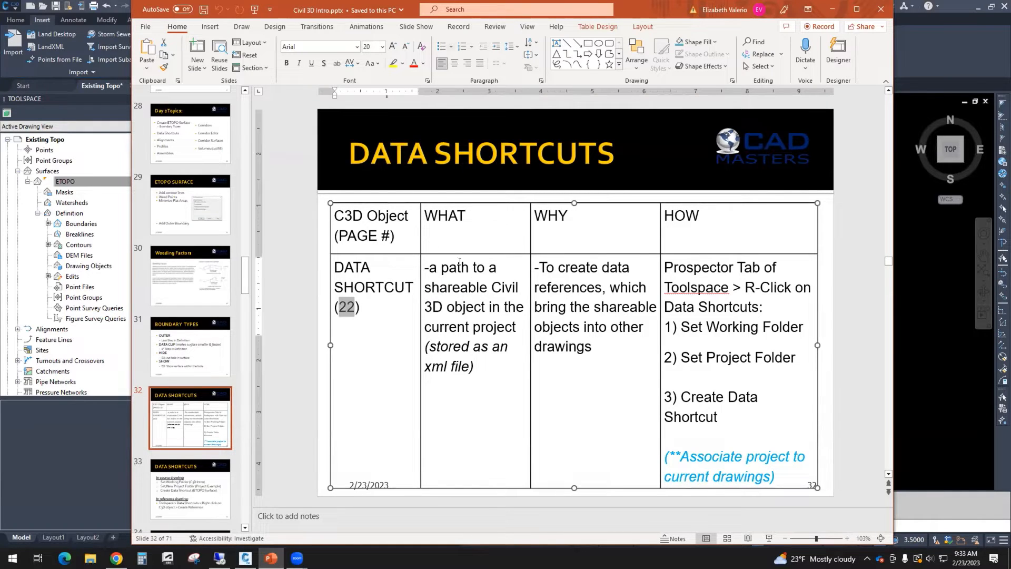
# - Highlight the xml storage note, the why-shortcuts explanation and the project-association note on slide 32
pyautogui.moveTo(427, 267); pyautogui.dragTo(497, 267)
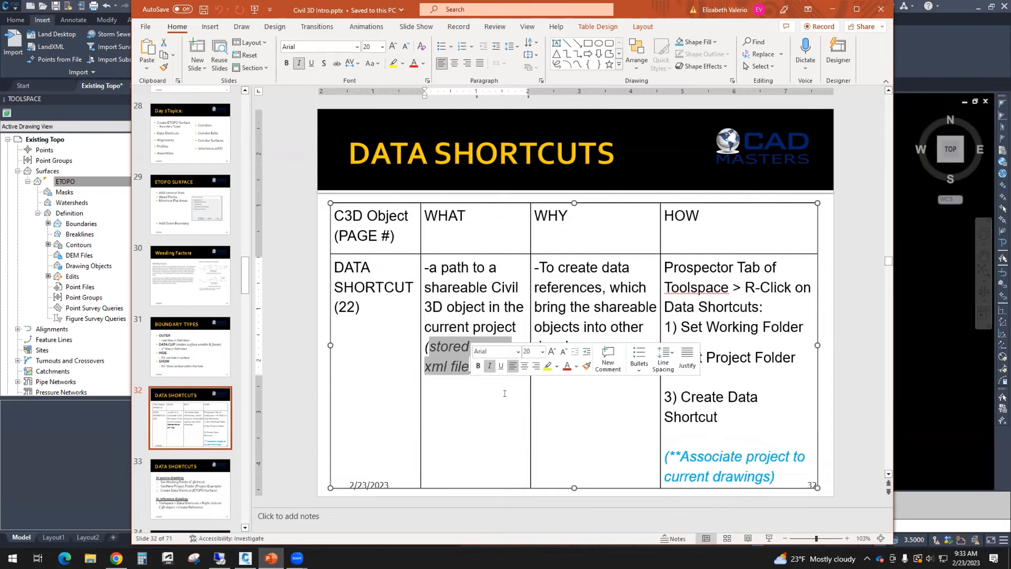
pyautogui.click(551, 267)
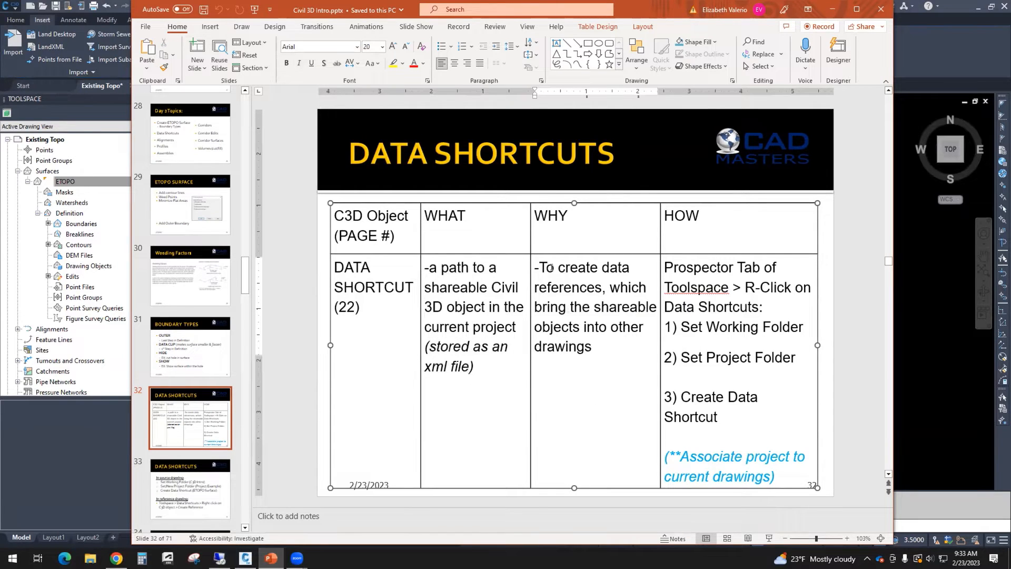
pyautogui.moveTo(538, 267); pyautogui.dragTo(648, 287)
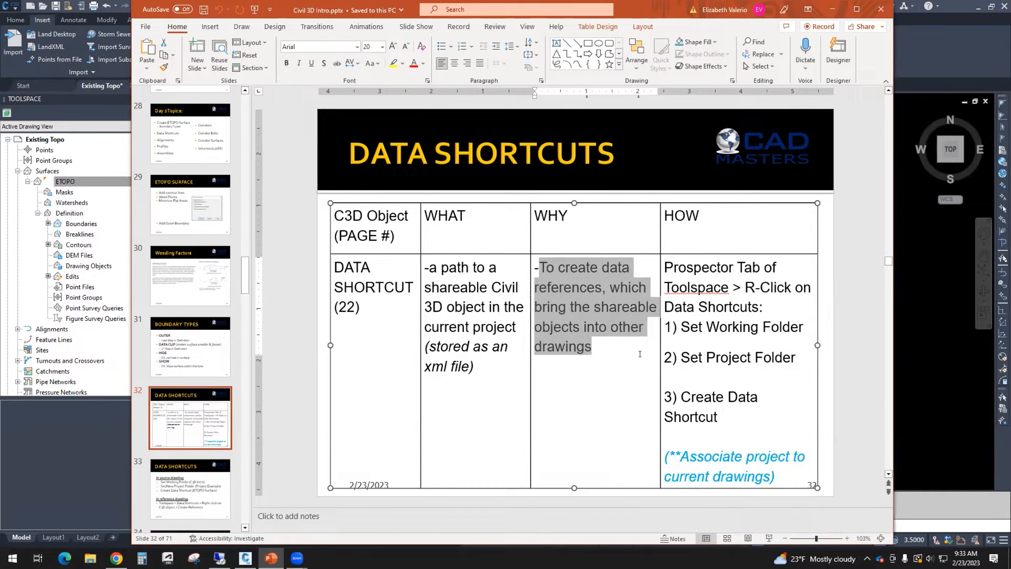
pyautogui.moveTo(587, 441)
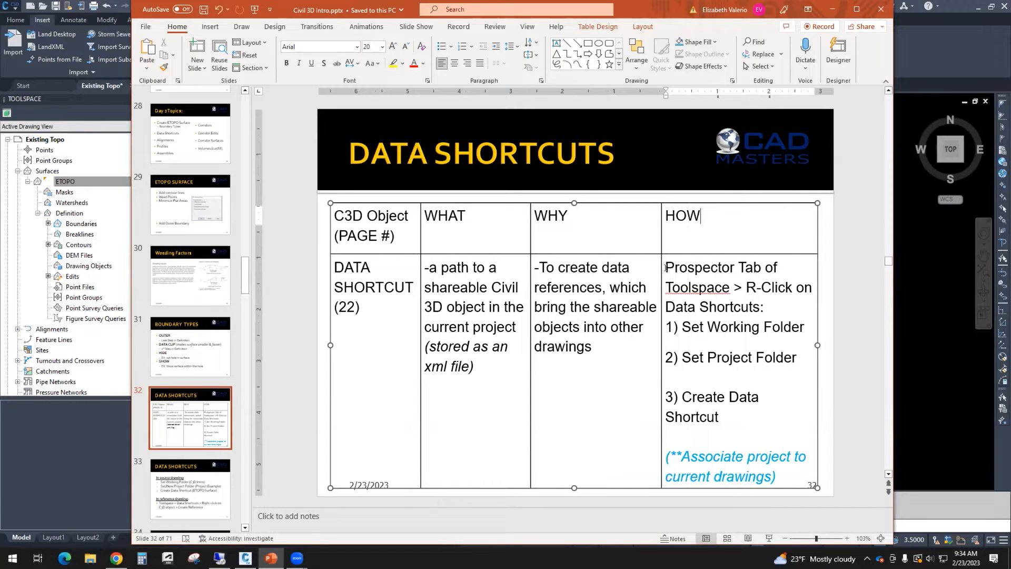
pyautogui.moveTo(666, 267); pyautogui.dragTo(811, 288)
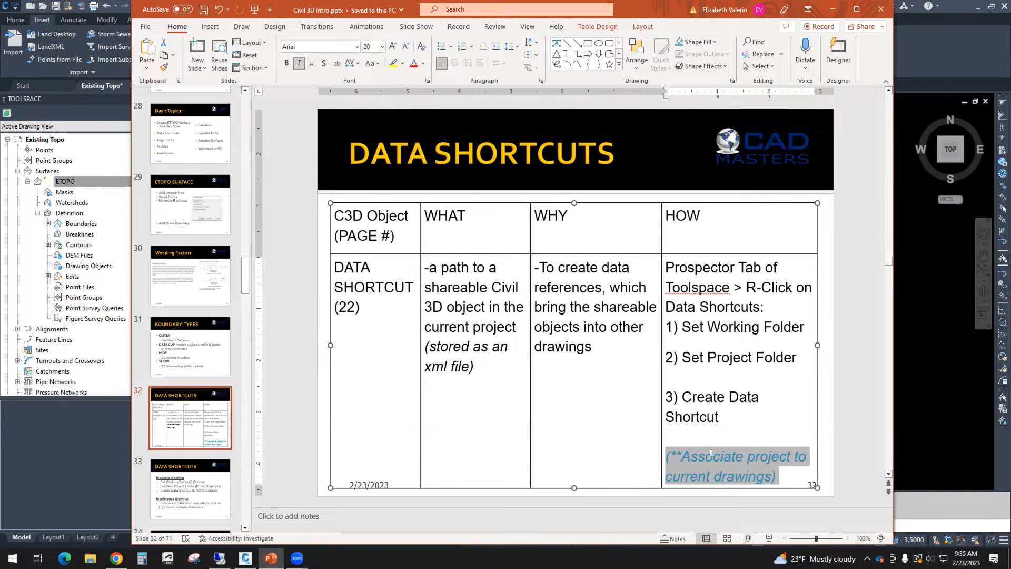
pyautogui.moveTo(918, 427)
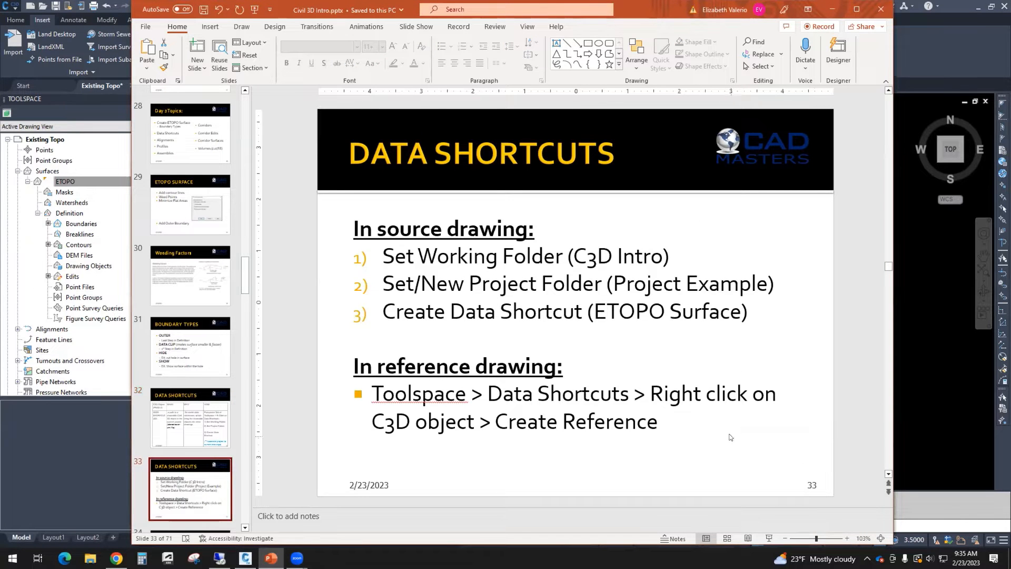
# - Focus the slide 33 steps list and highlight the word 'reference' in its heading
pyautogui.click(189, 416)
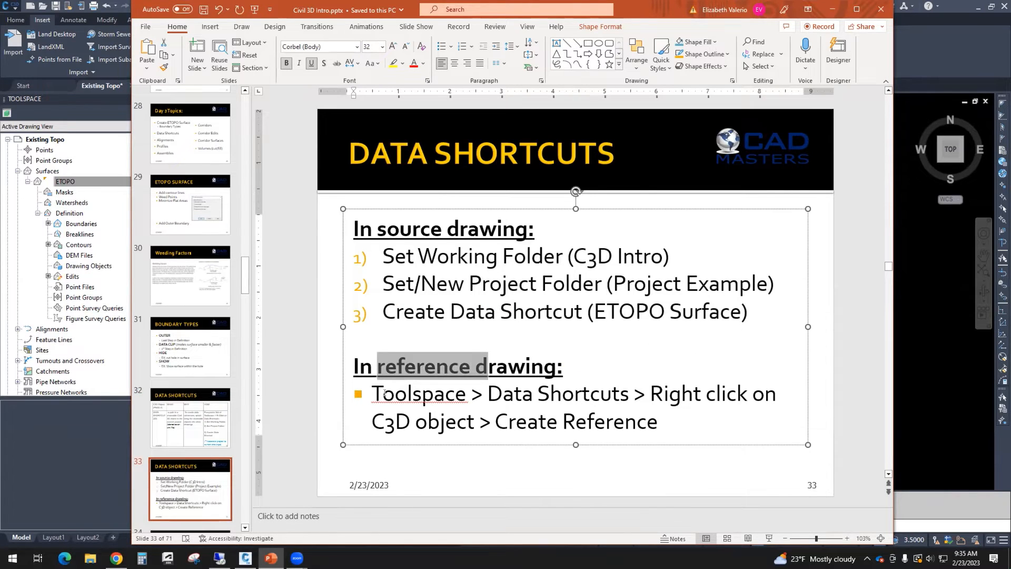
pyautogui.doubleClick(419, 394)
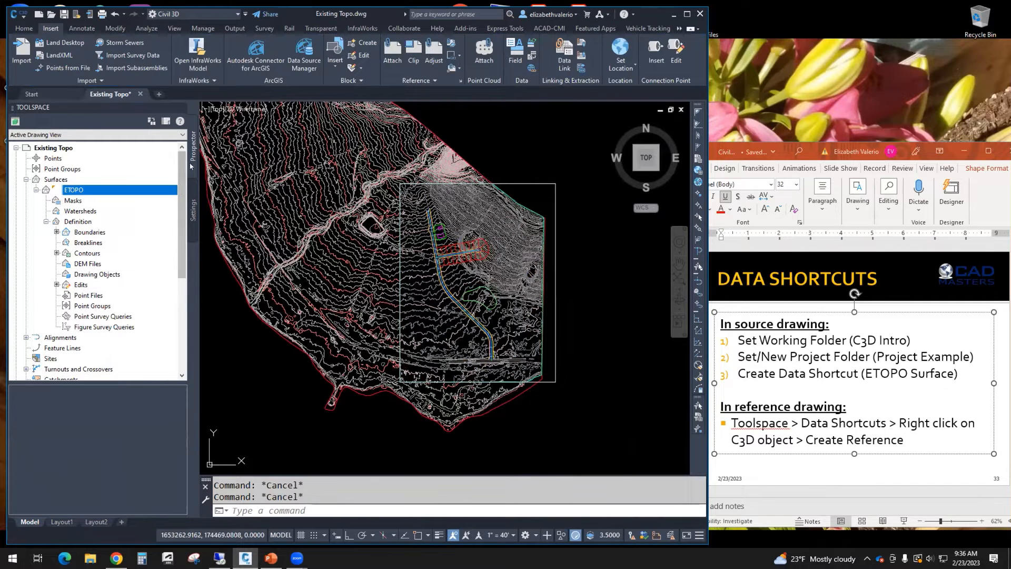
pyautogui.scroll(-3)
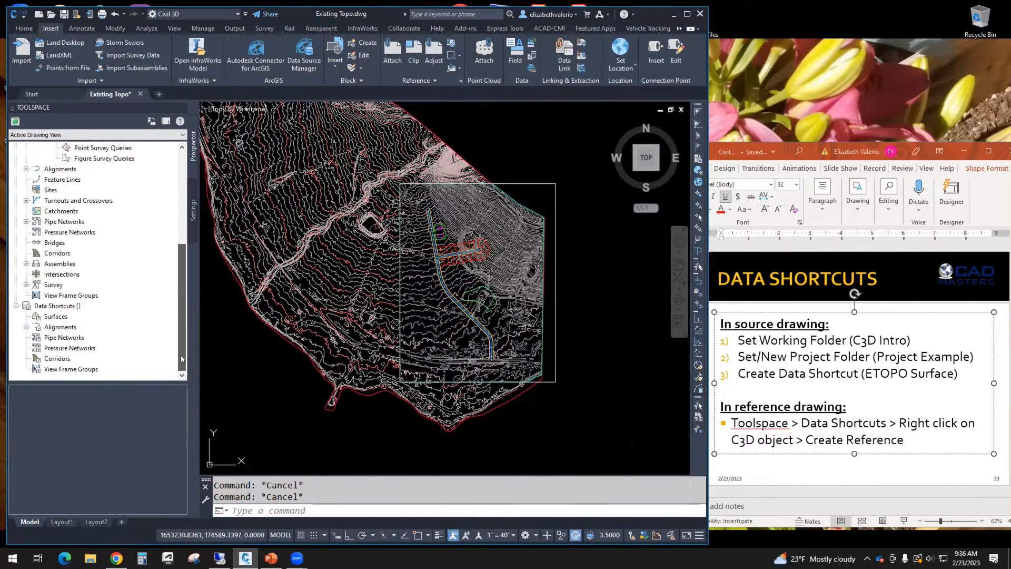
pyautogui.click(57, 305)
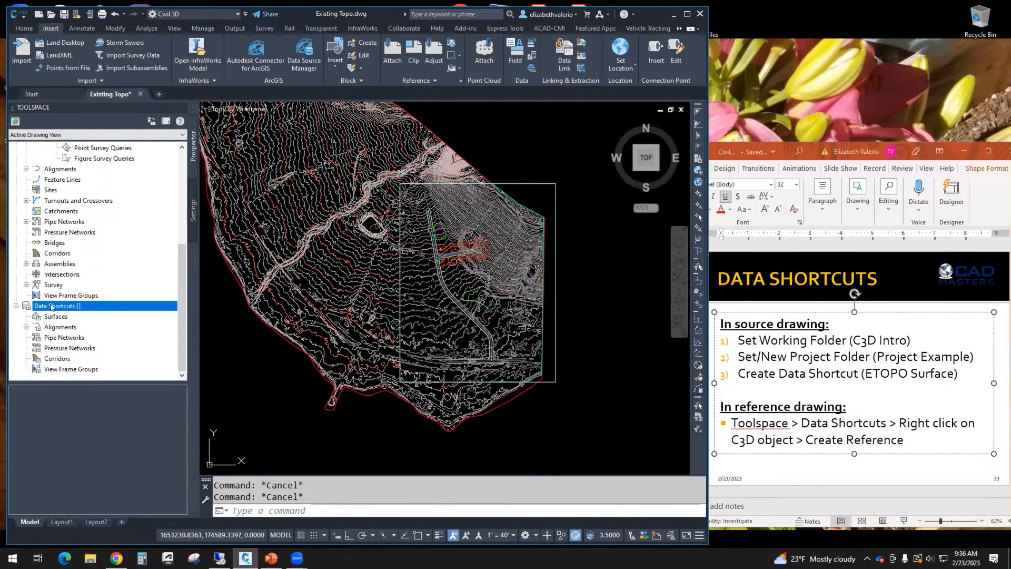
pyautogui.rightClick(57, 305)
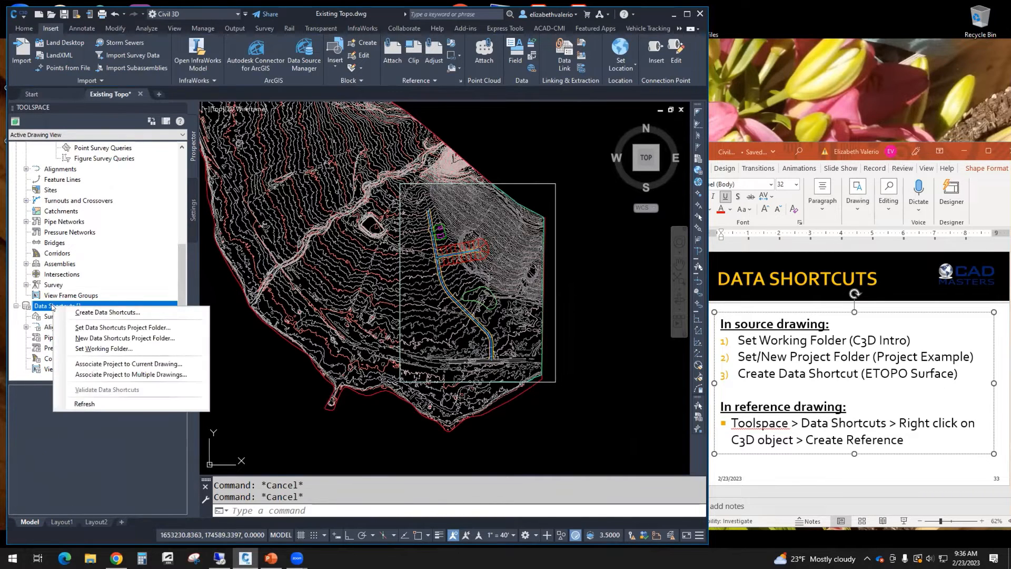
pyautogui.moveTo(124, 338)
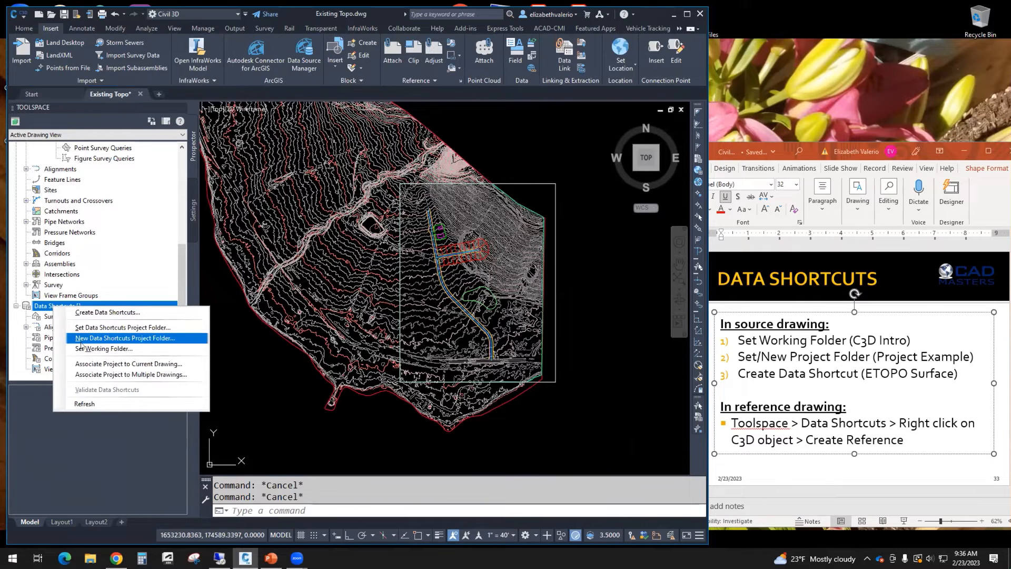
pyautogui.moveTo(103, 348)
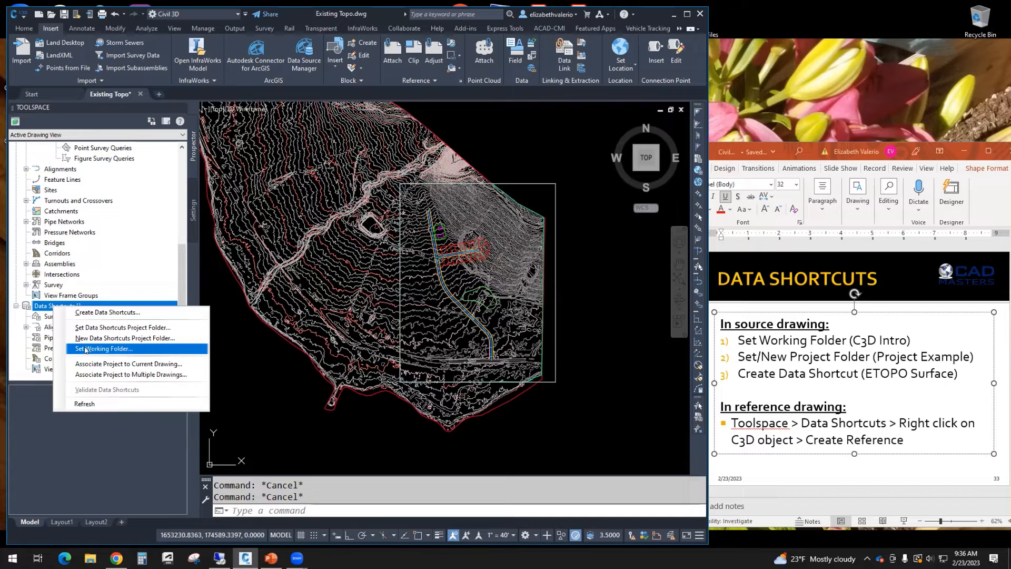
pyautogui.moveTo(124, 338)
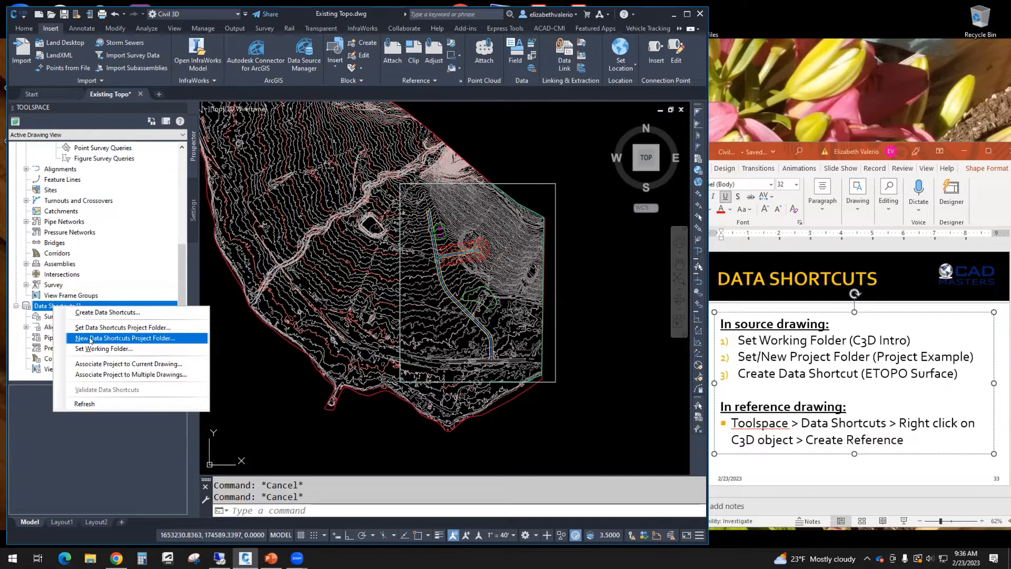
pyautogui.moveTo(121, 328)
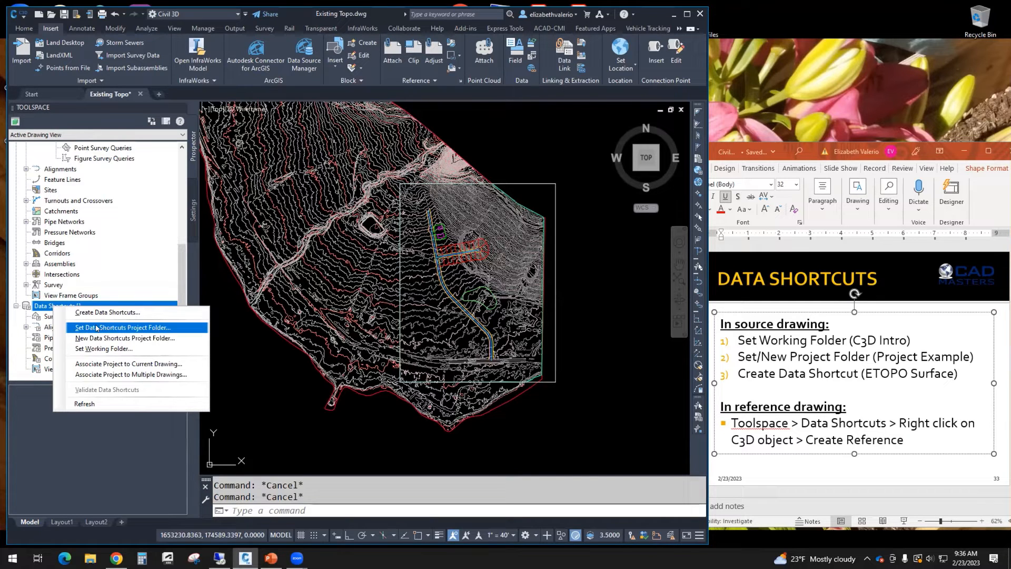
pyautogui.moveTo(124, 338)
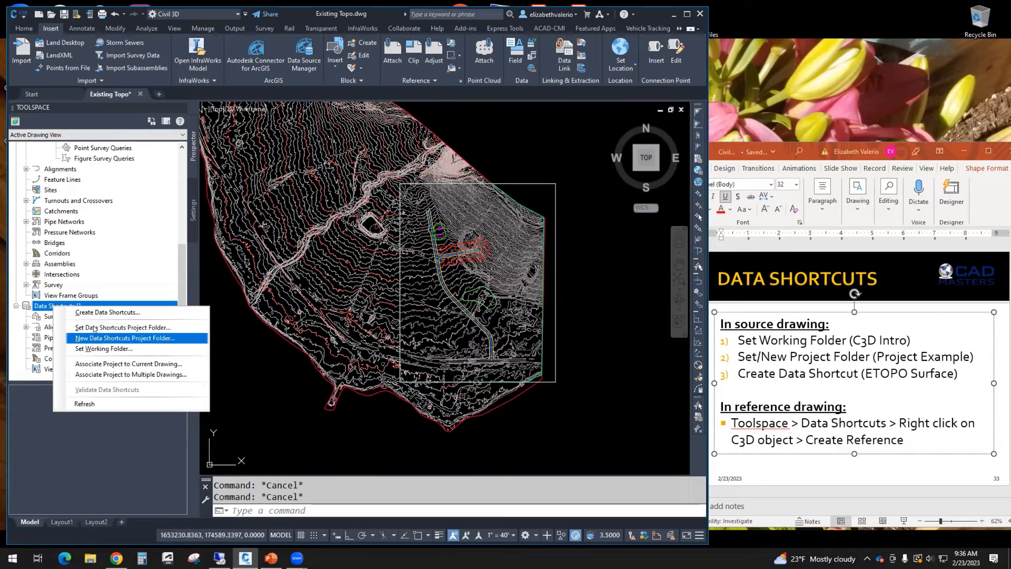
pyautogui.moveTo(121, 327)
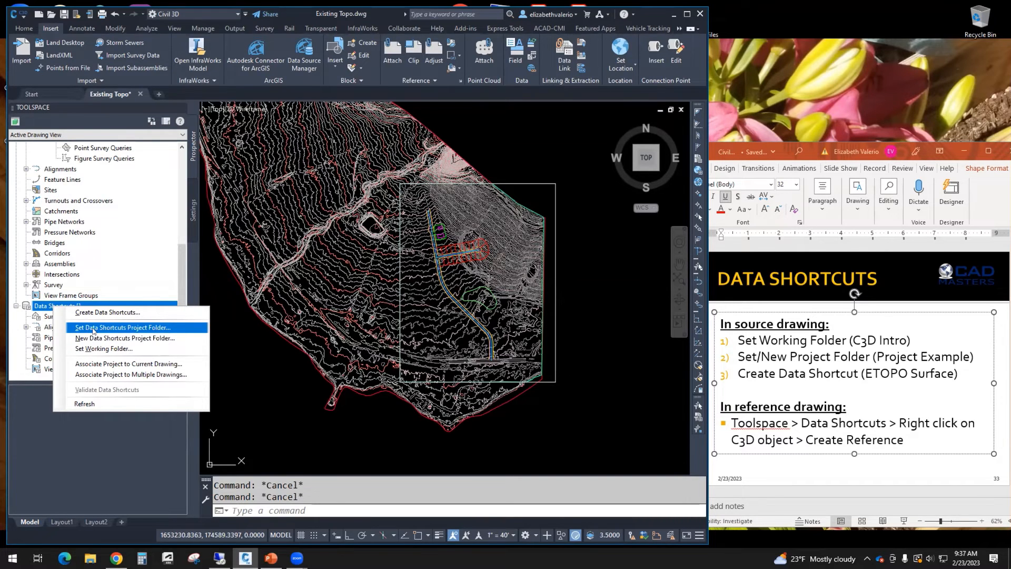
pyautogui.moveTo(107, 312)
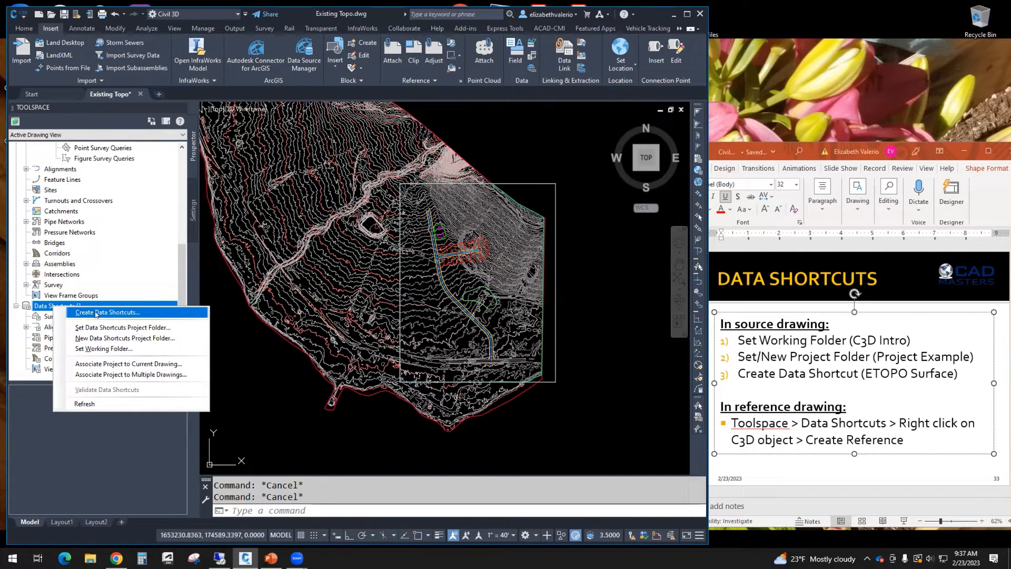
pyautogui.moveTo(103, 348)
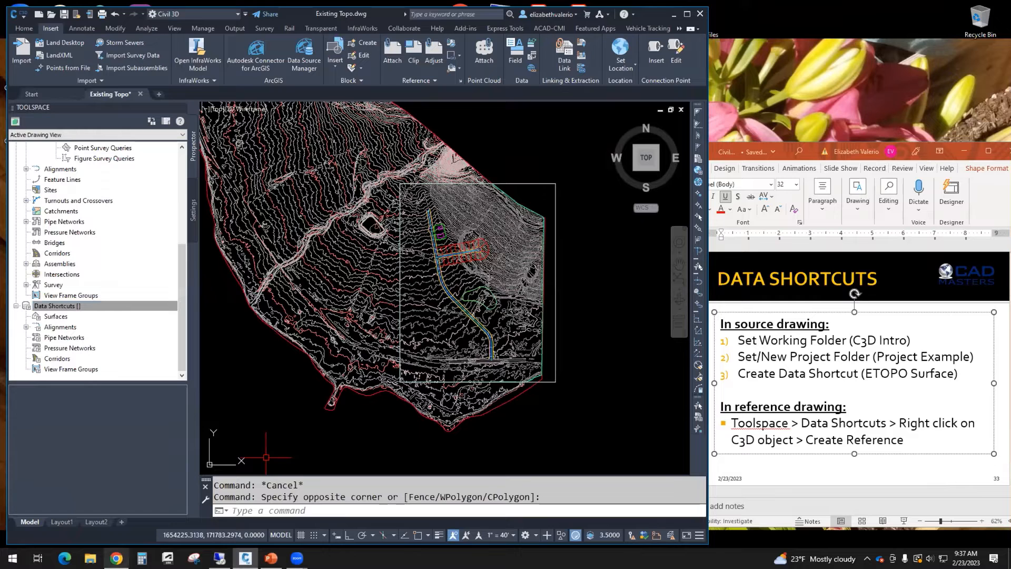
# - Browse in File Explorer to the Desktop toward the C3D Intro project files
pyautogui.click(90, 558)
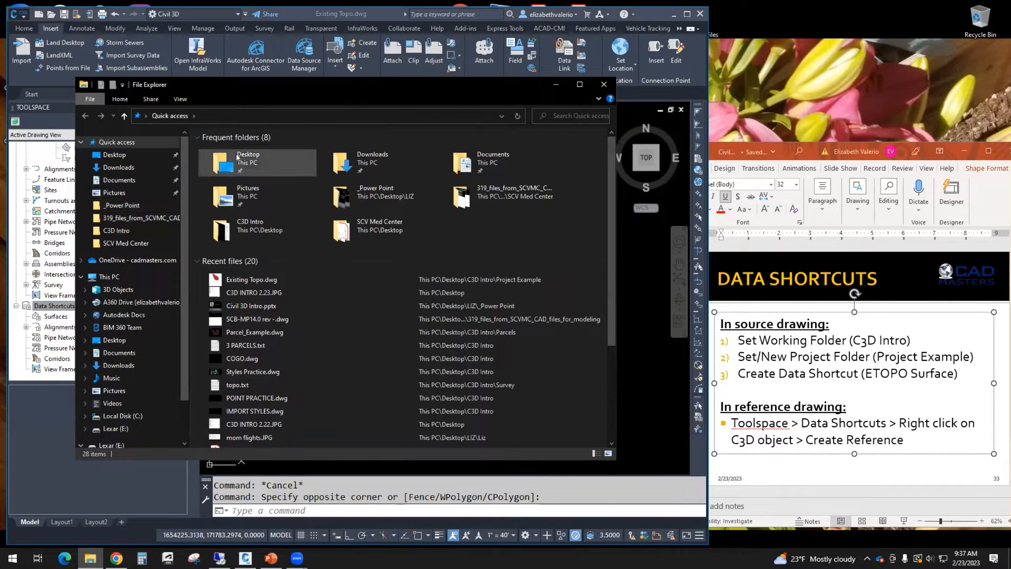
pyautogui.doubleClick(247, 160)
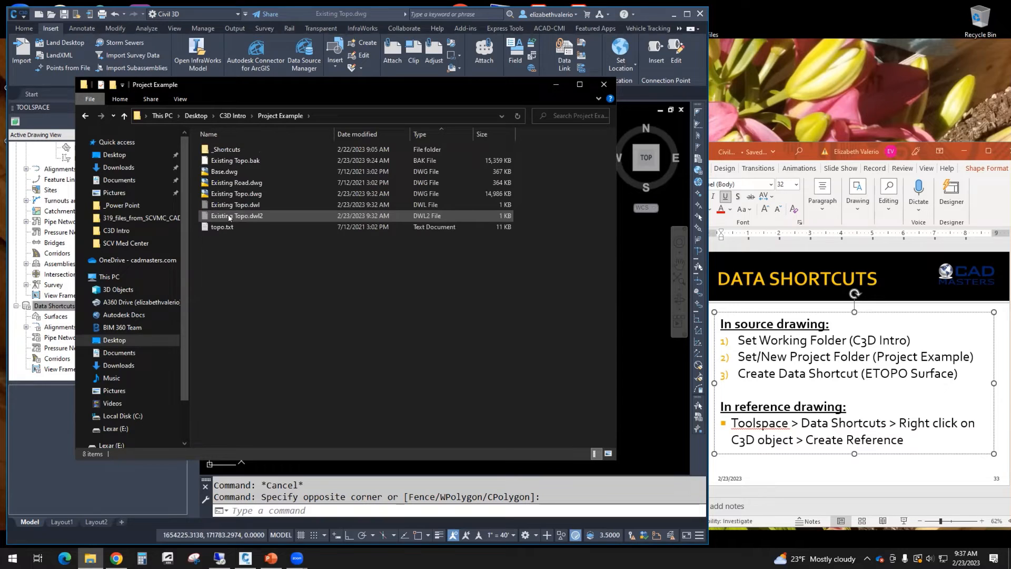
pyautogui.moveTo(224, 171)
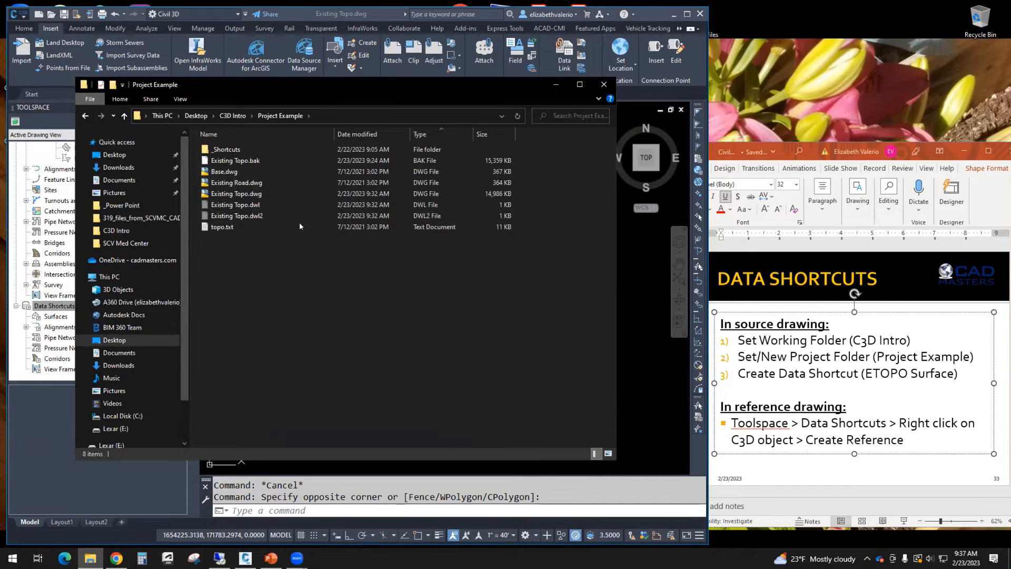
pyautogui.moveTo(296, 298)
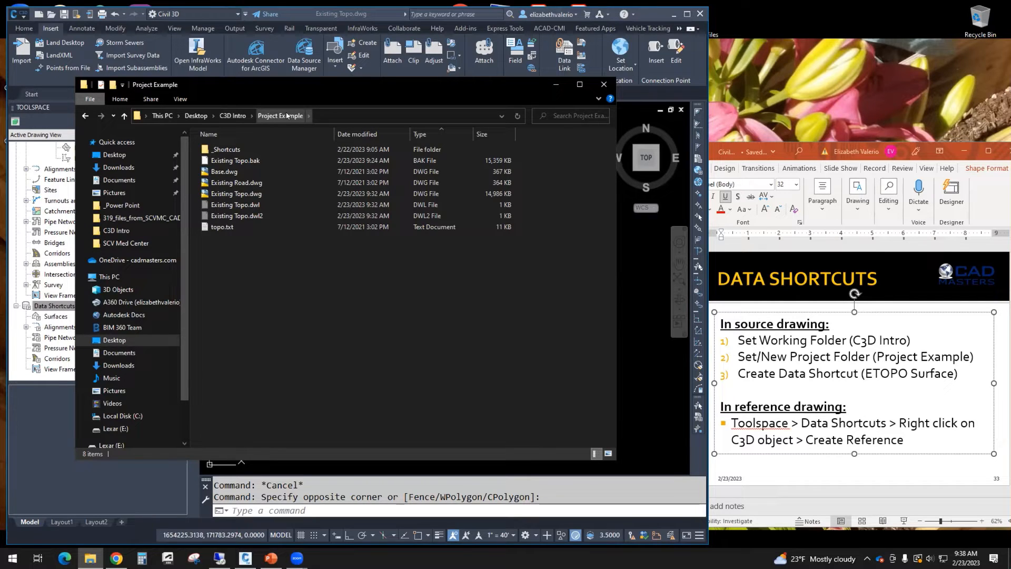
# - Delete the _Shortcuts folder from Project Example and minimize File Explorer
pyautogui.click(226, 149)
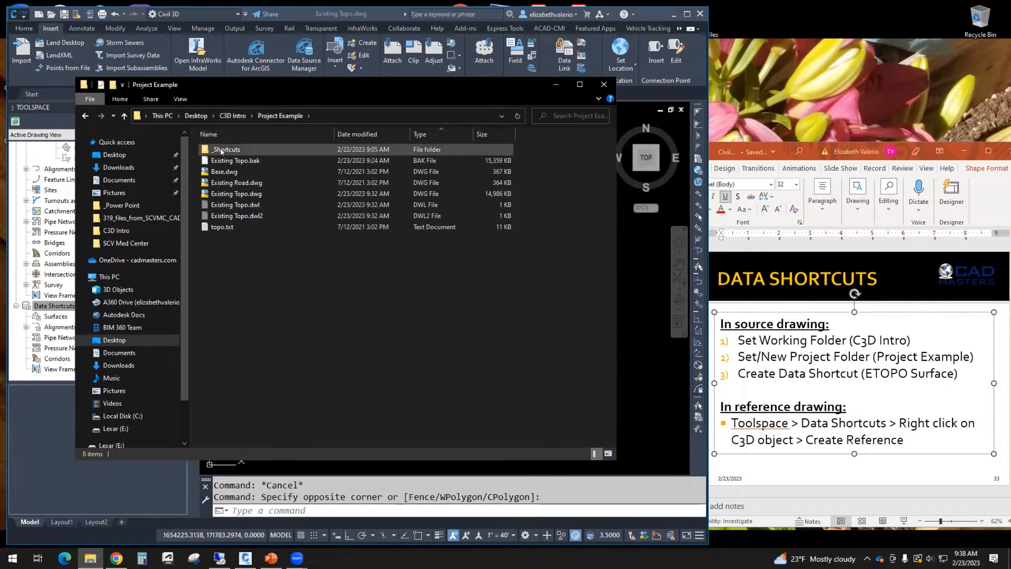
pyautogui.click(227, 149)
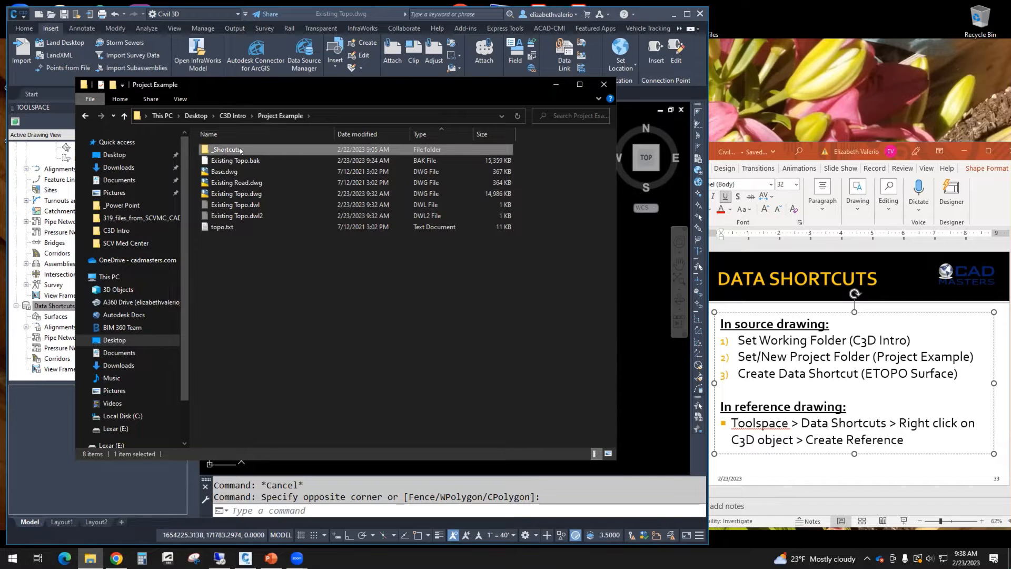
pyautogui.moveTo(226, 149)
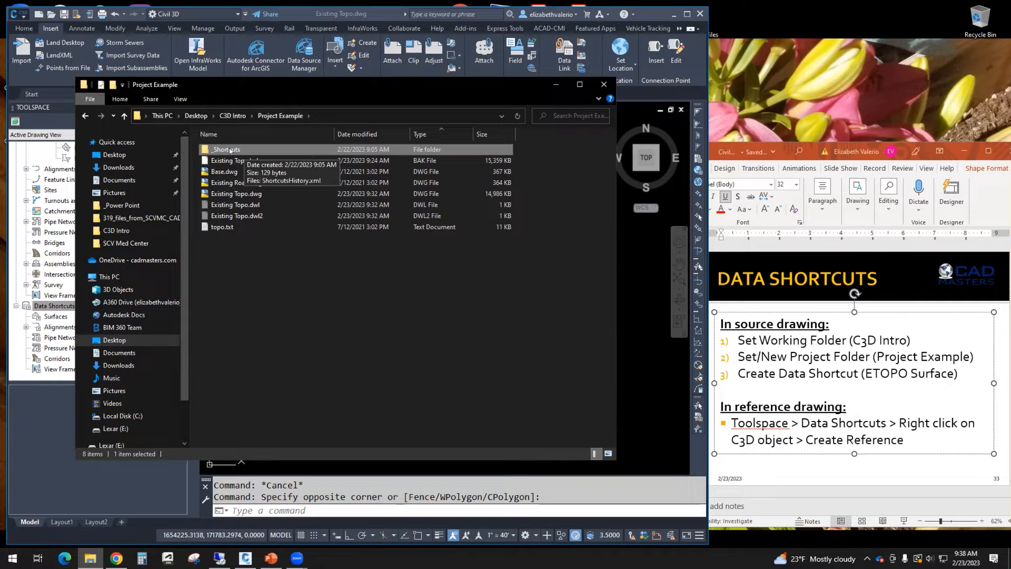
pyautogui.doubleClick(226, 149)
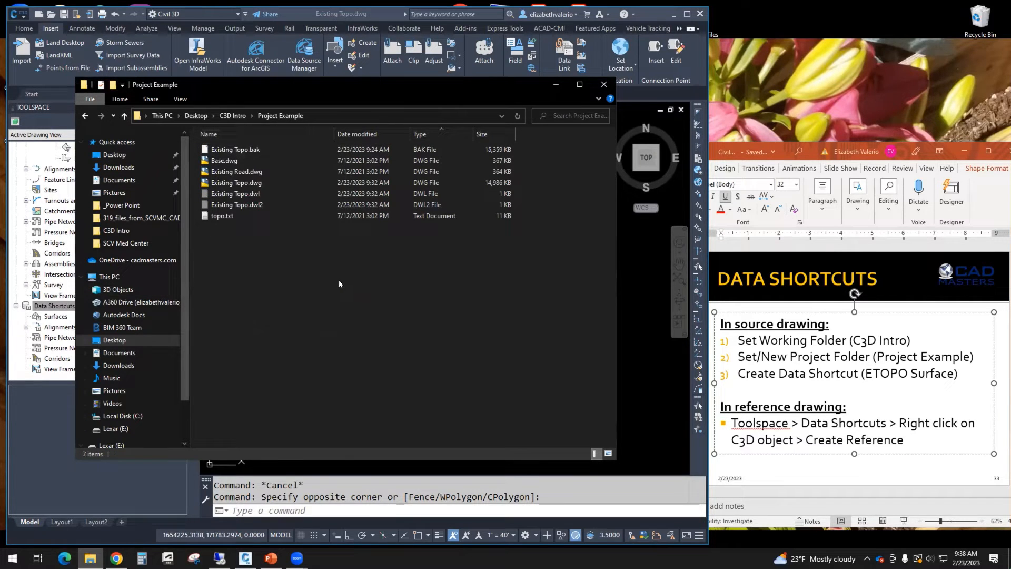
pyautogui.moveTo(339, 291)
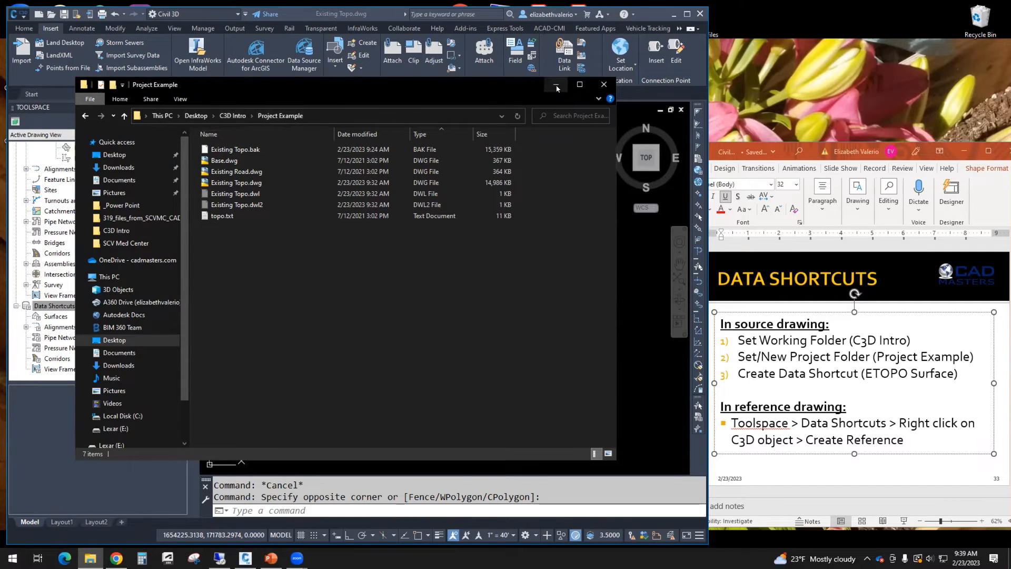
pyautogui.click(556, 84)
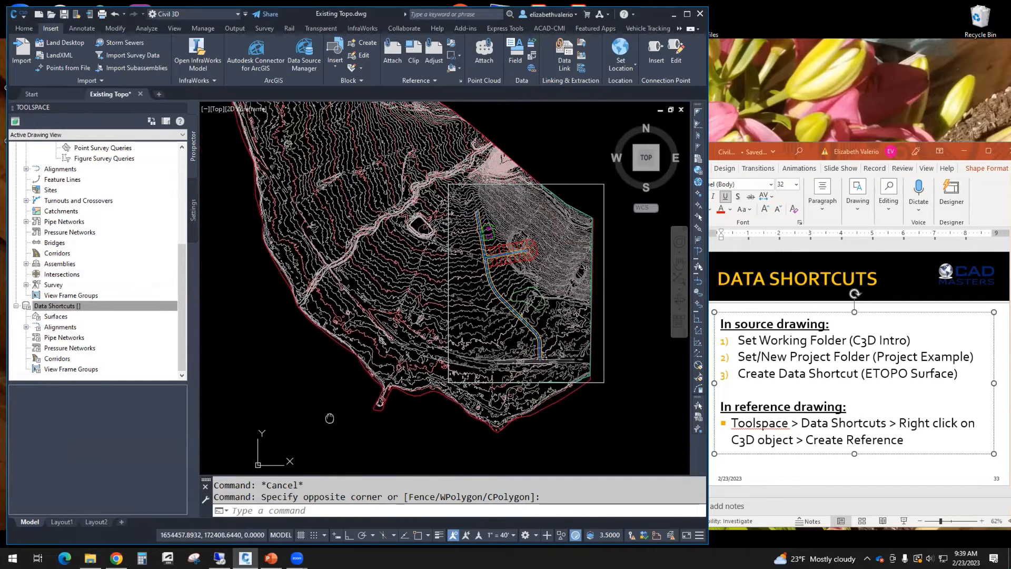
# - Set the data shortcuts working folder to C3D Intro on the Desktop
pyautogui.click(56, 306)
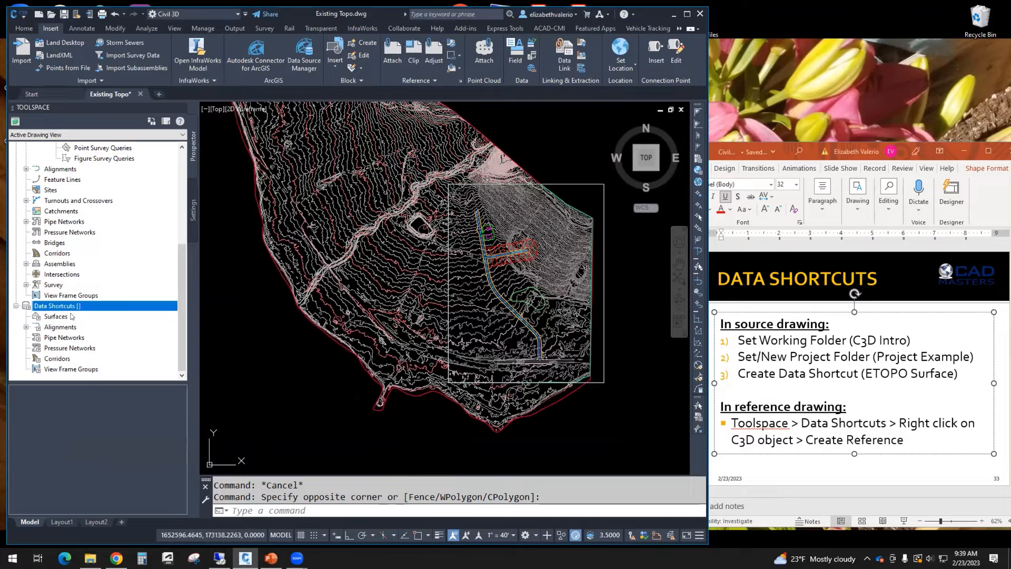
pyautogui.rightClick(57, 306)
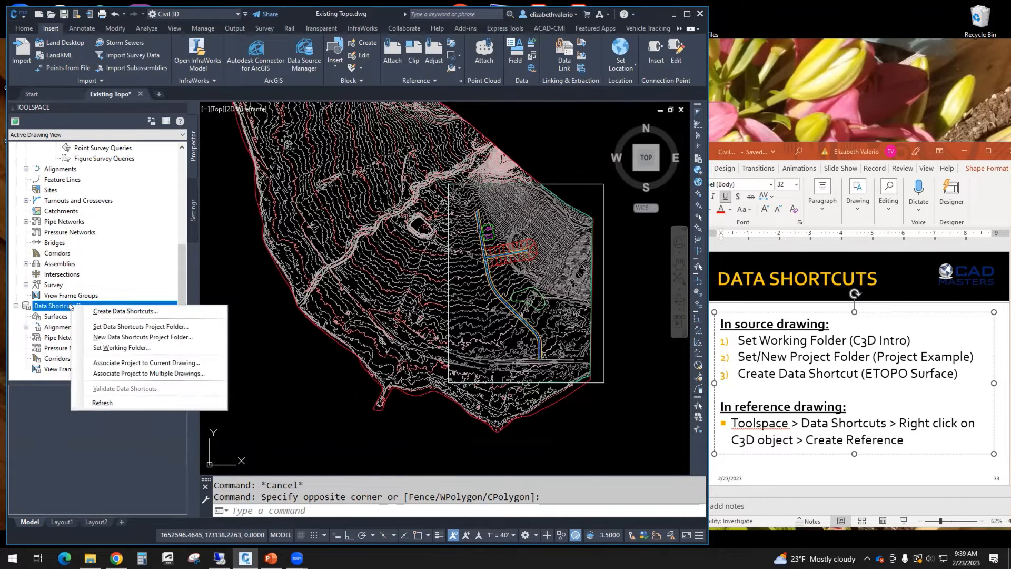
pyautogui.moveTo(121, 348)
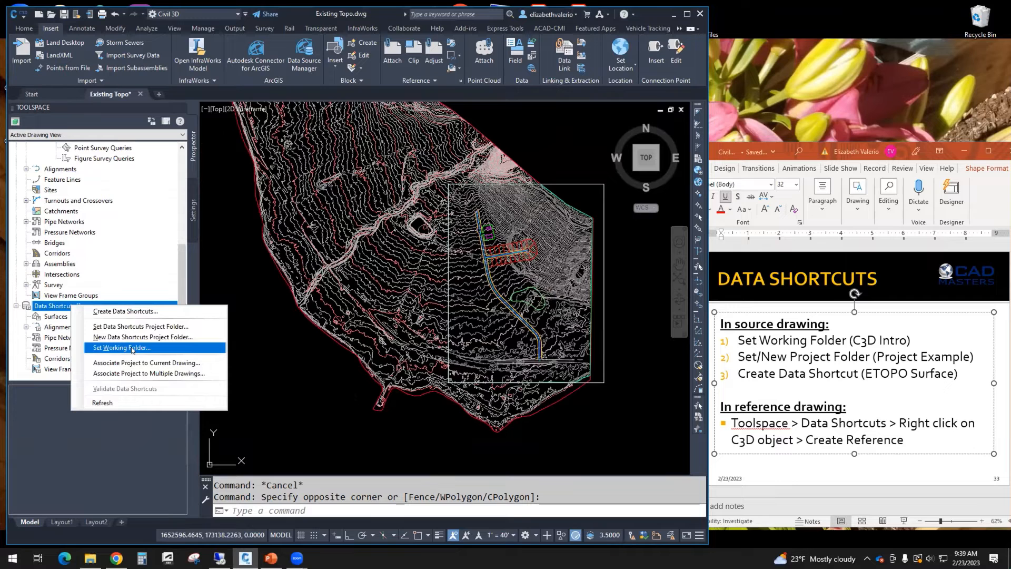
pyautogui.click(121, 347)
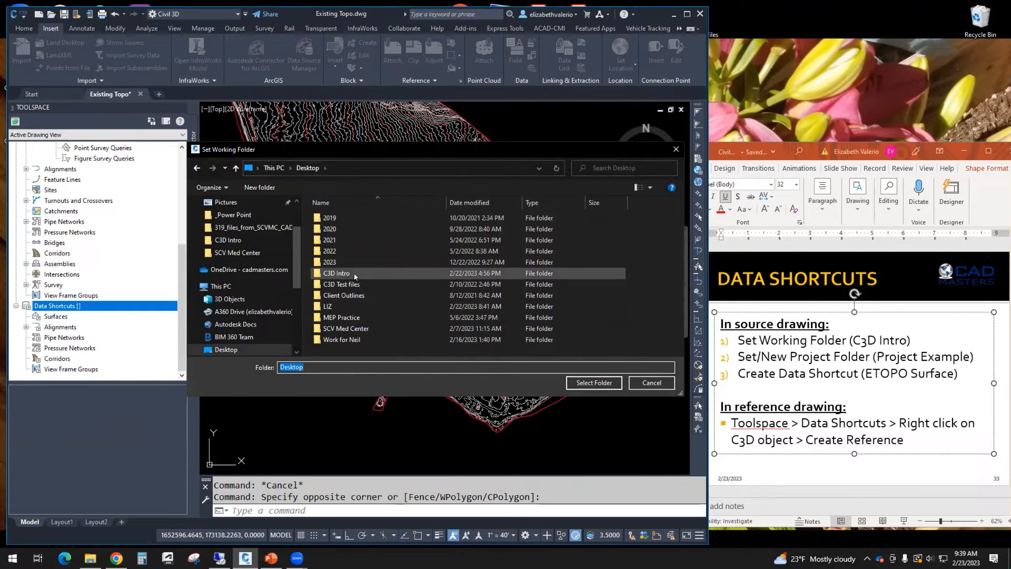
pyautogui.click(336, 273)
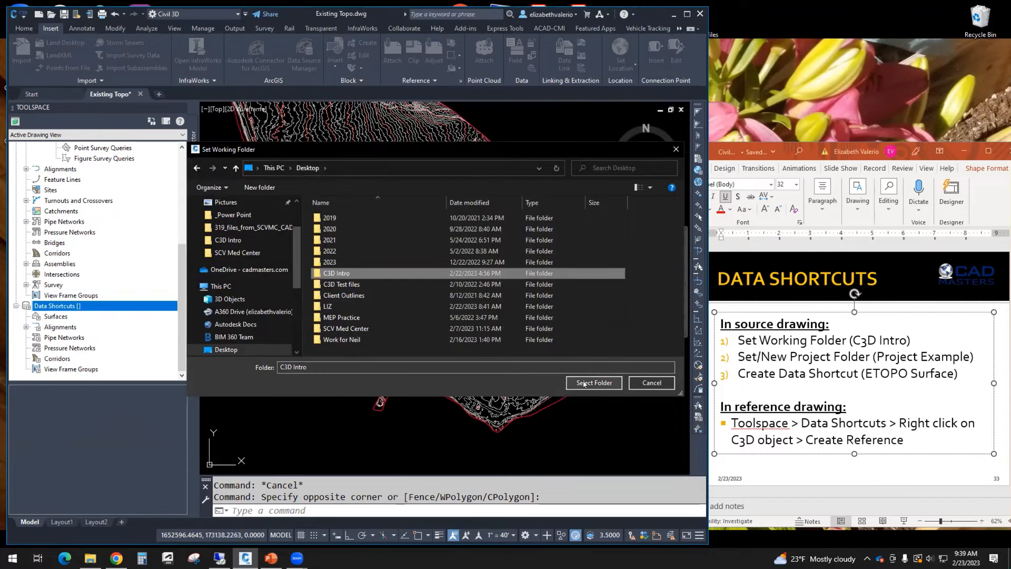
pyautogui.click(593, 382)
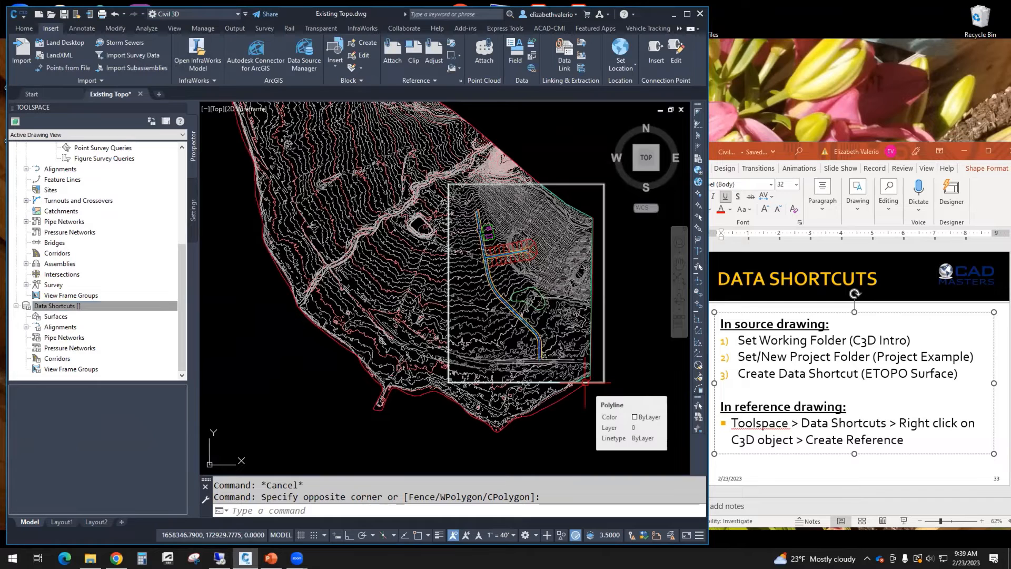
# - Create a new data shortcuts project folder named Project Example
pyautogui.click(57, 305)
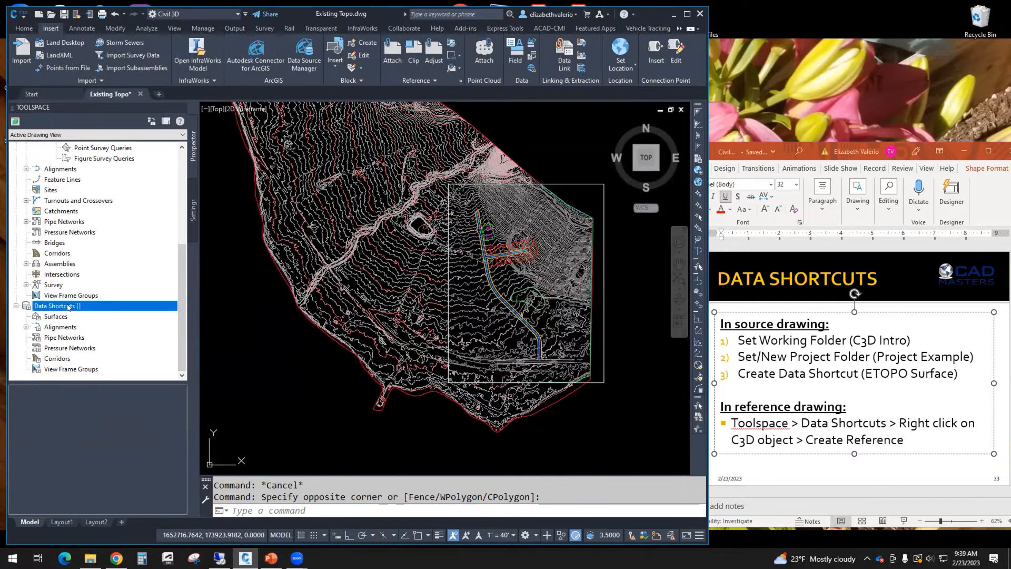
pyautogui.rightClick(57, 305)
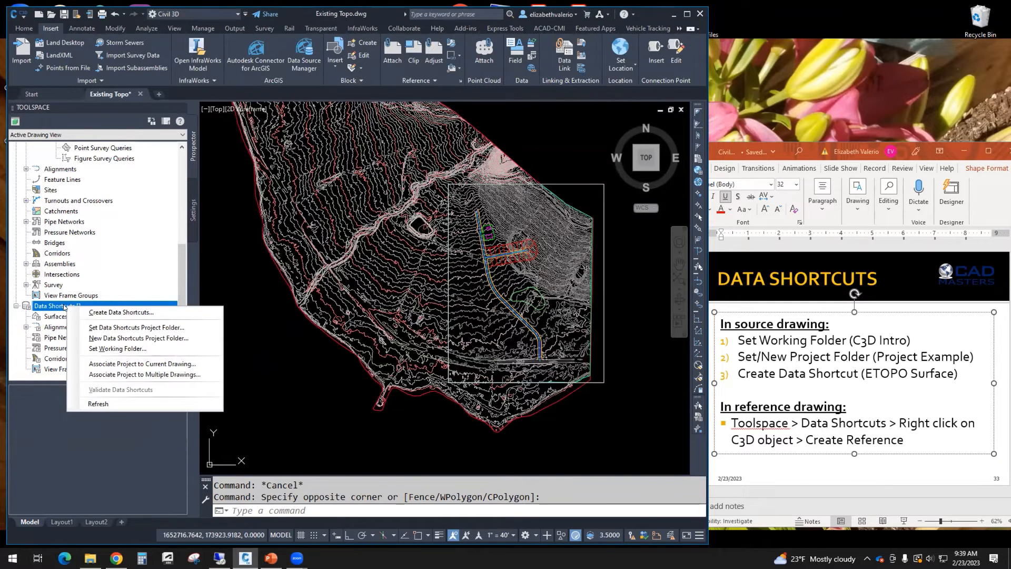
pyautogui.moveTo(137, 338)
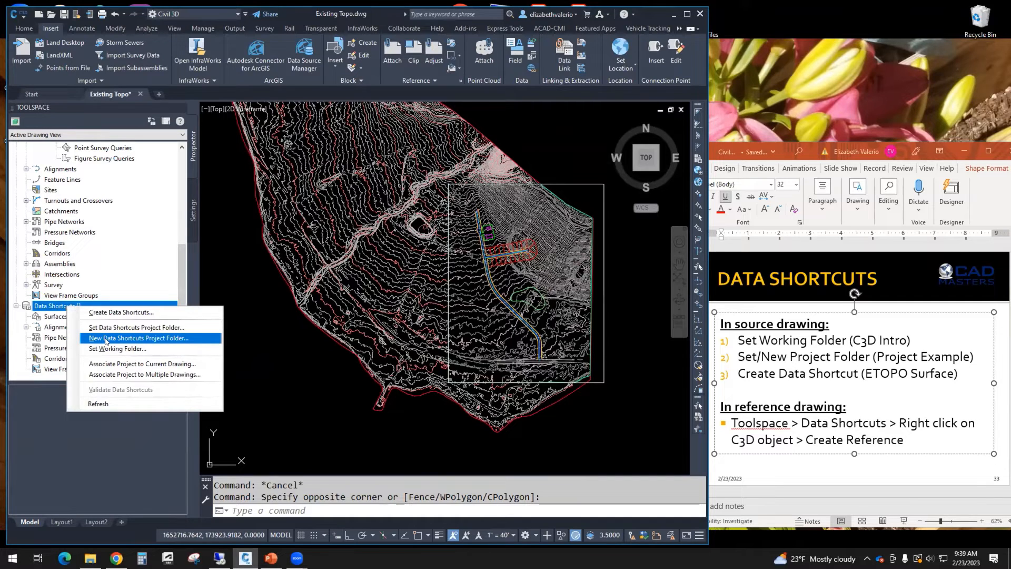
pyautogui.click(138, 337)
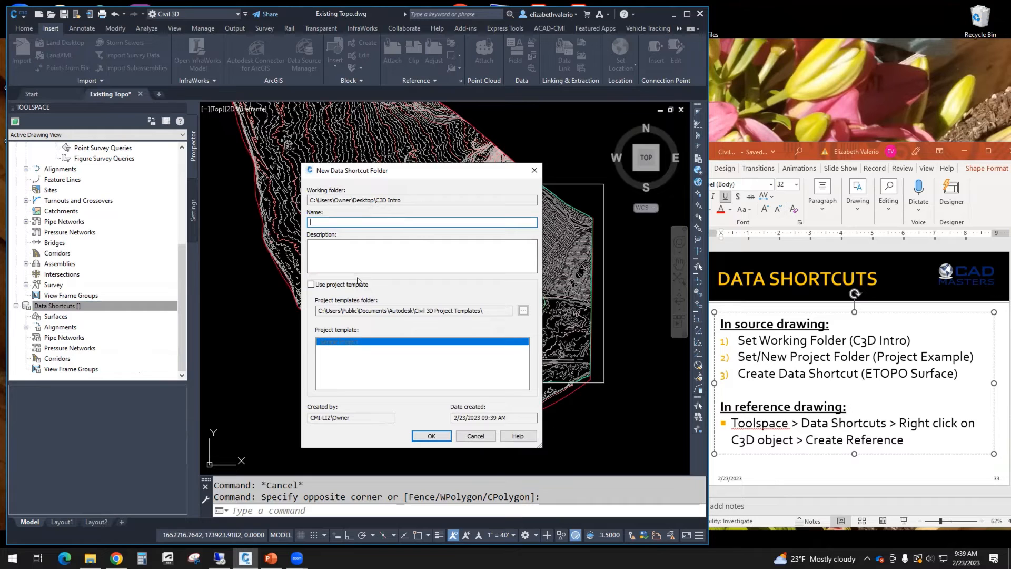
pyautogui.write('p')
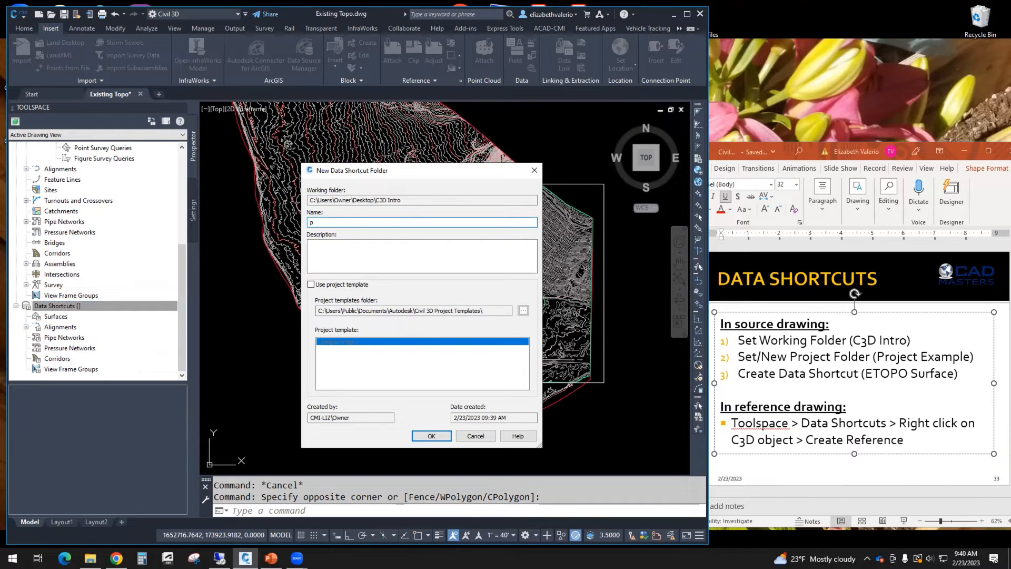
pyautogui.write('P')
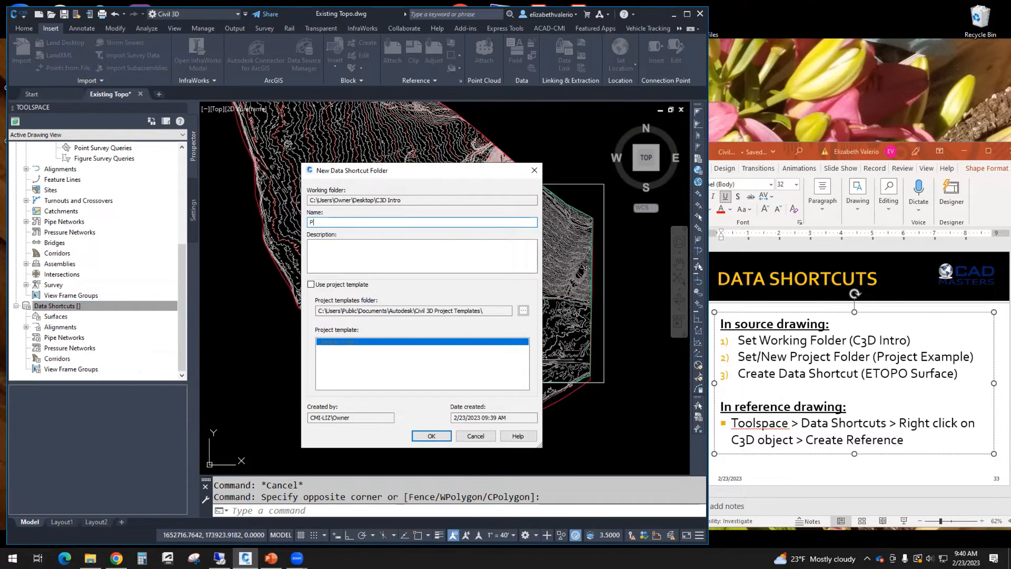
pyautogui.write('roject E')
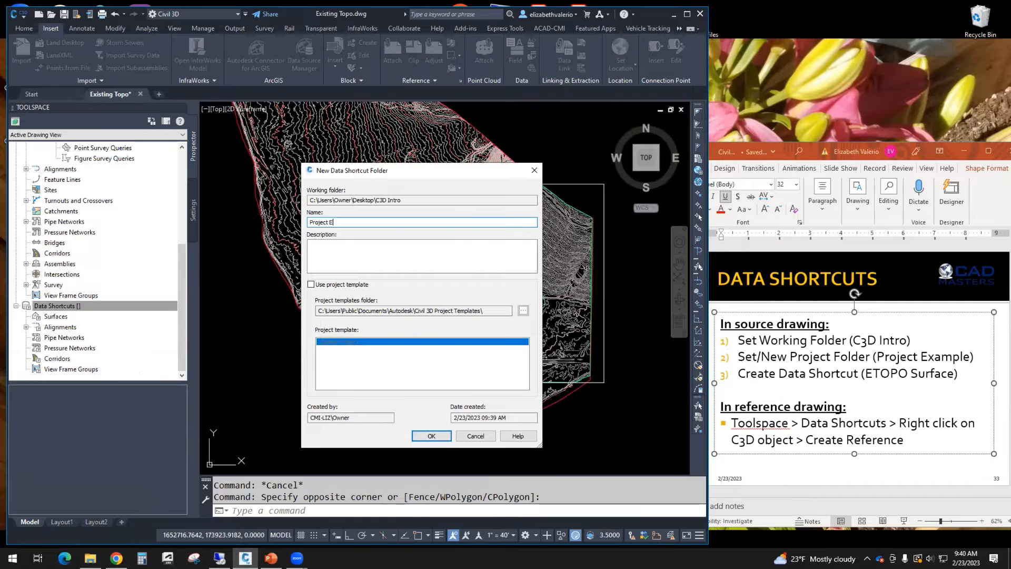
pyautogui.write('xample')
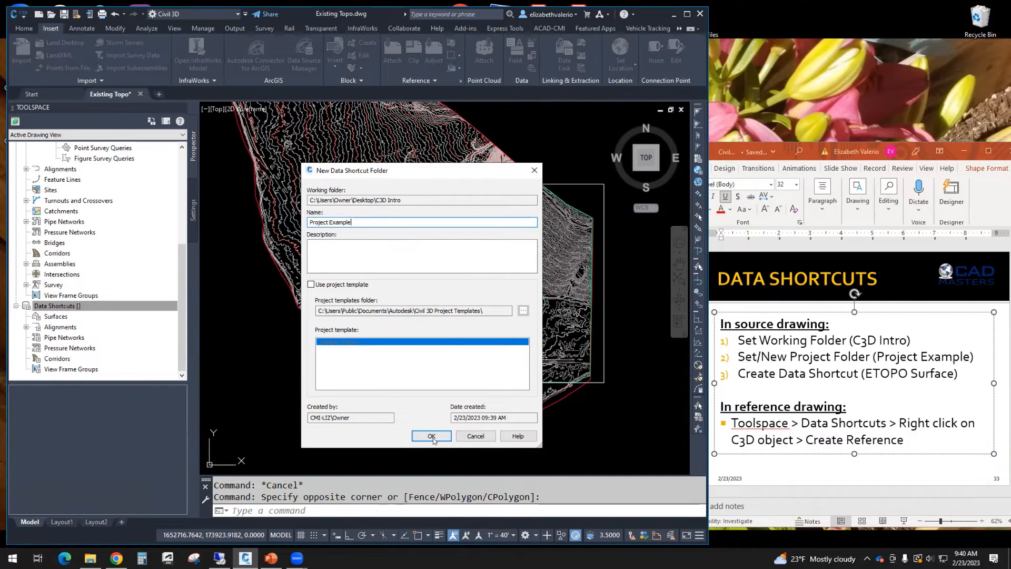
pyautogui.click(430, 436)
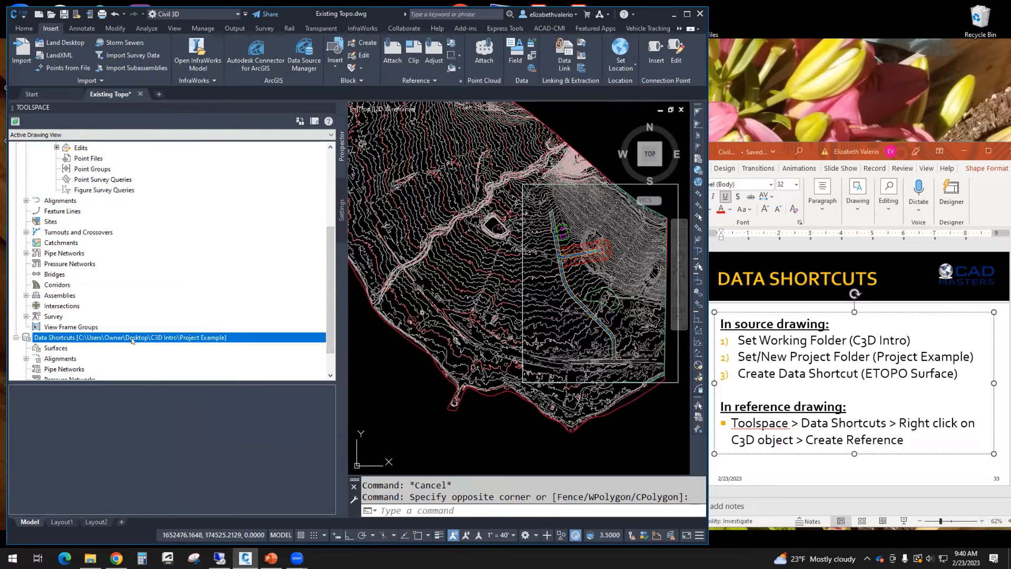
pyautogui.moveTo(215, 341)
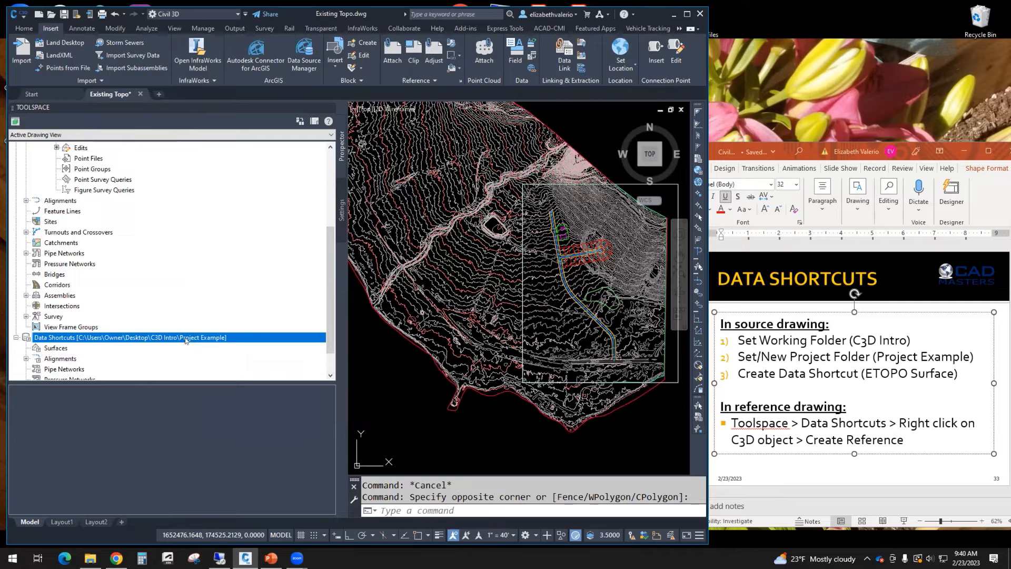
pyautogui.moveTo(129, 337)
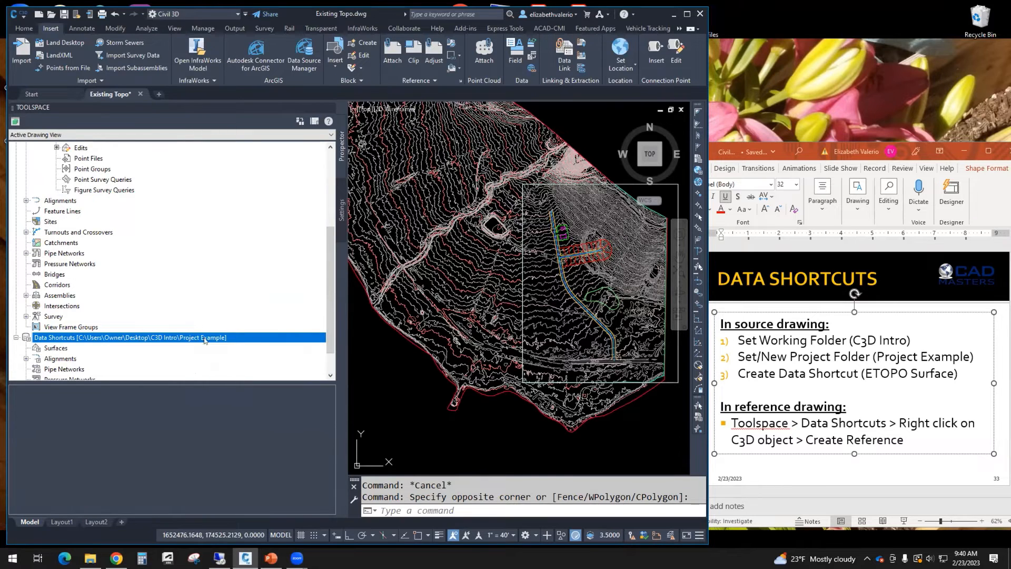
pyautogui.moveTo(196, 330)
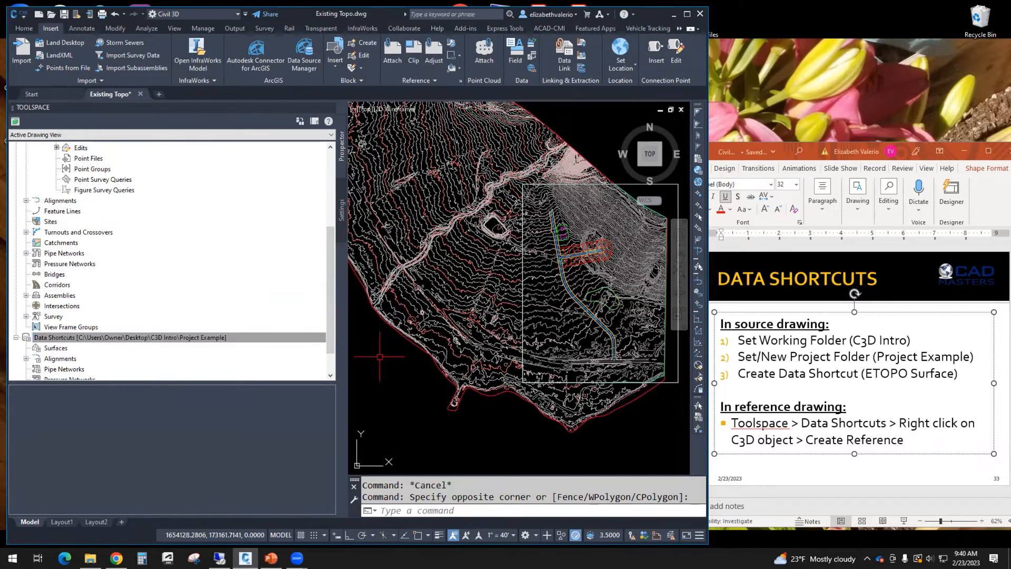
pyautogui.moveTo(244, 325)
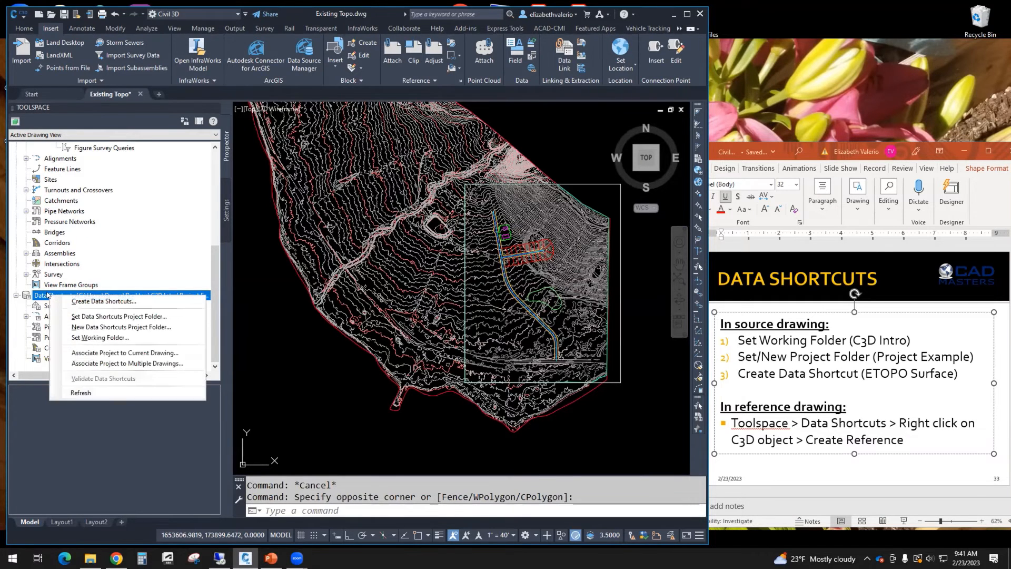
pyautogui.moveTo(118, 316)
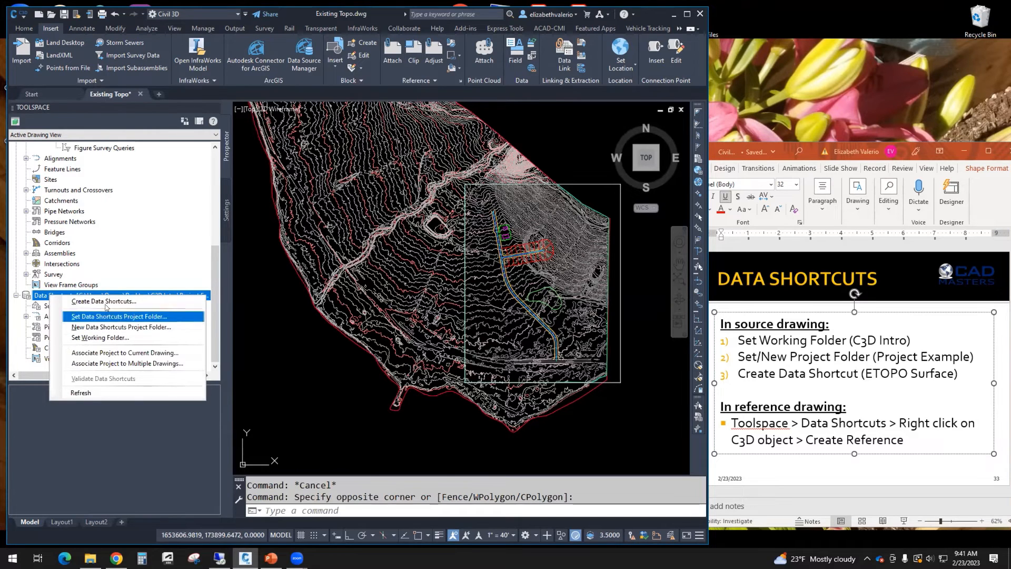
pyautogui.moveTo(105, 302)
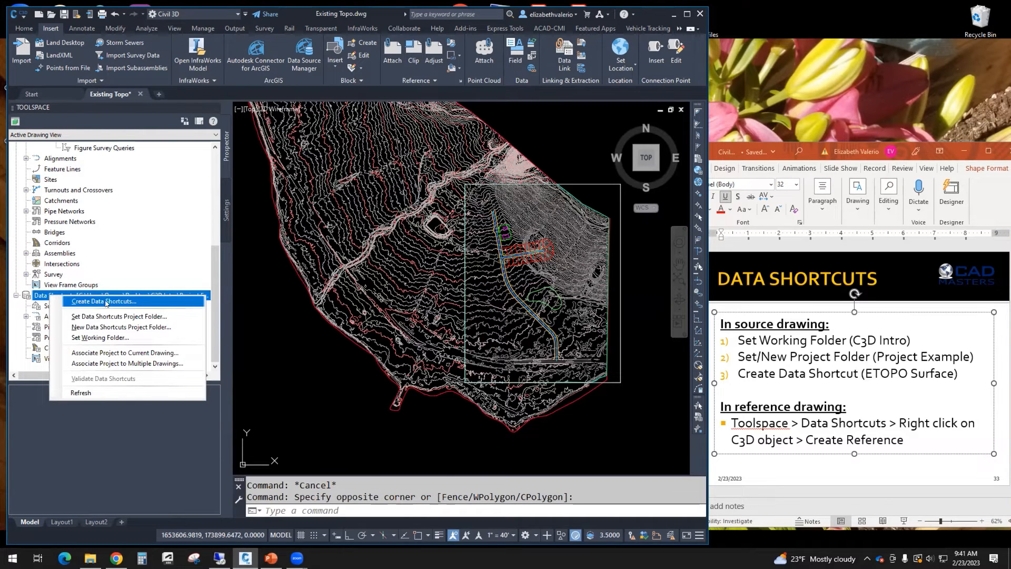
# - Create a data shortcut for the ETOPO surface from this drawing
pyautogui.click(105, 301)
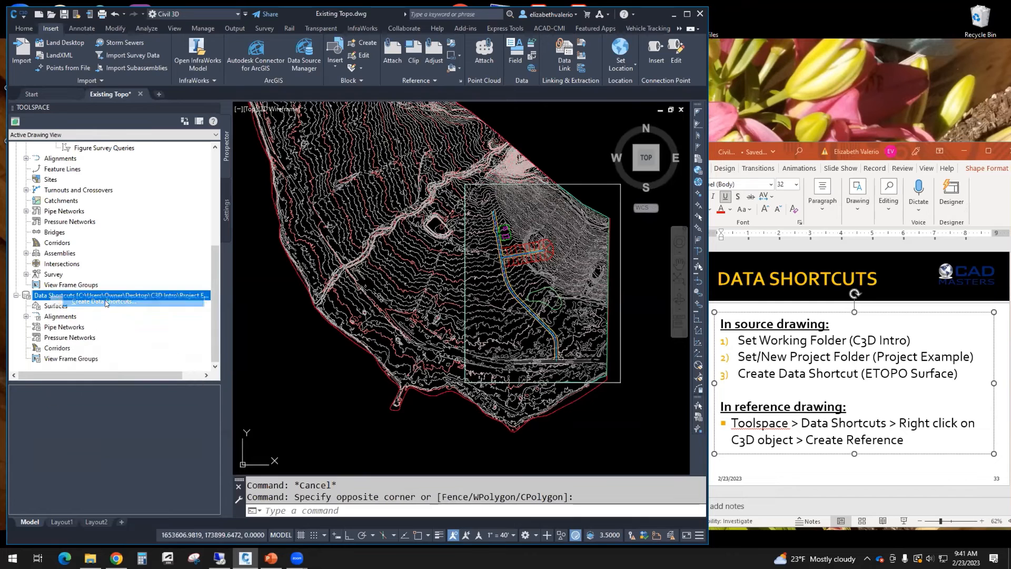
pyautogui.click(98, 302)
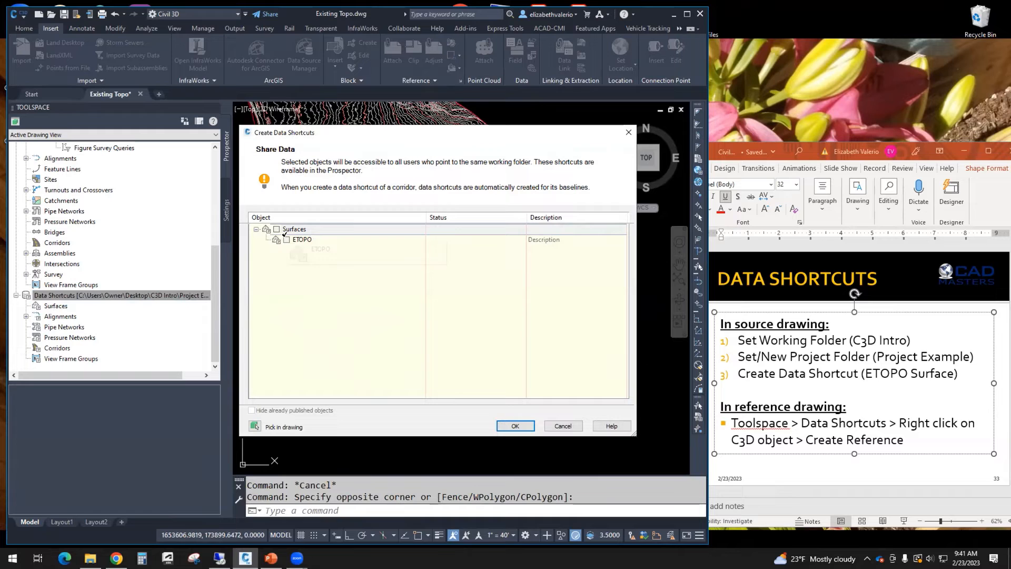
pyautogui.click(301, 239)
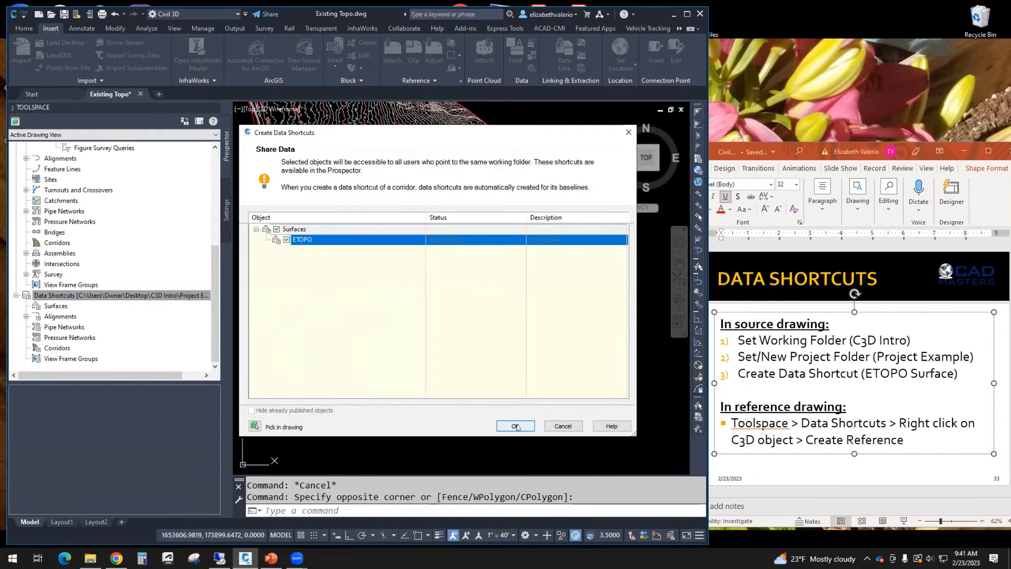
pyautogui.click(514, 426)
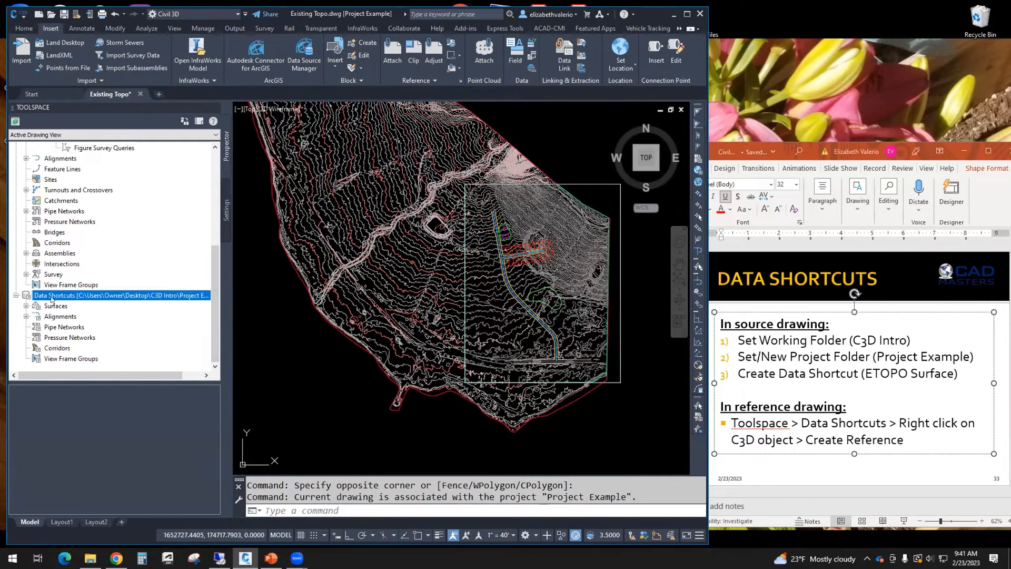
# - Expand the shortcut Surfaces and select ETOPO to check its Existing Topo source
pyautogui.click(25, 305)
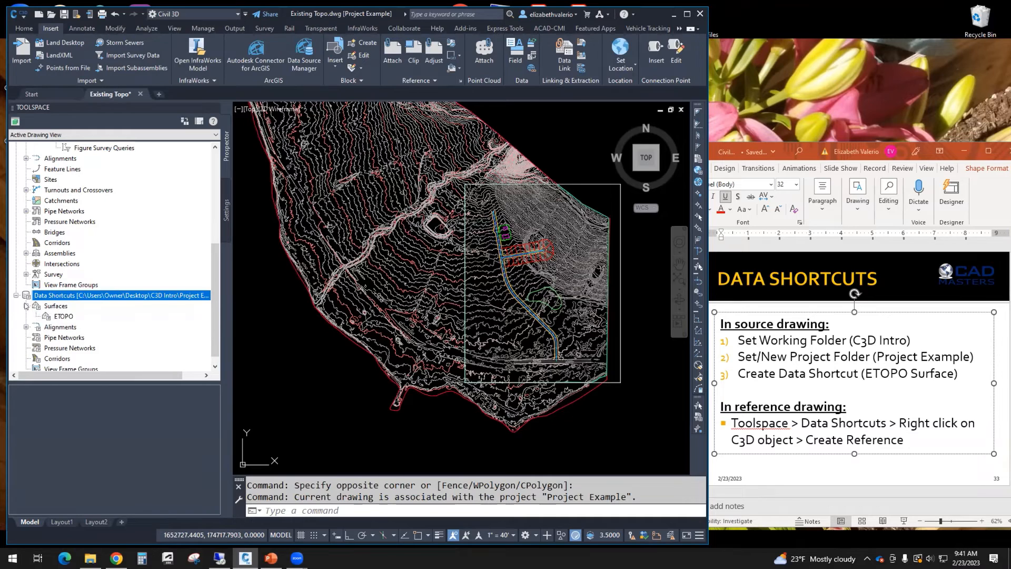
pyautogui.click(63, 315)
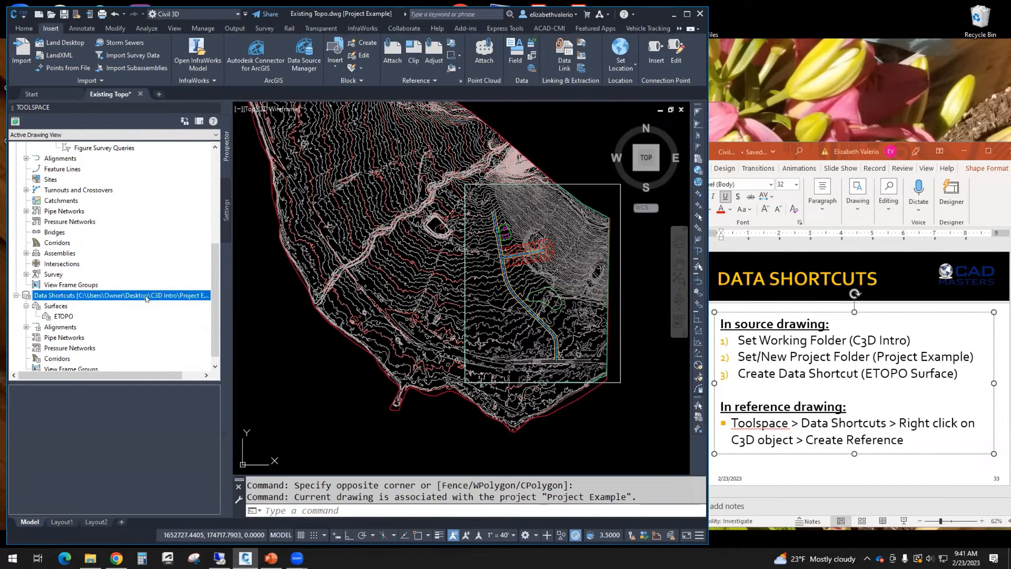
pyautogui.click(63, 316)
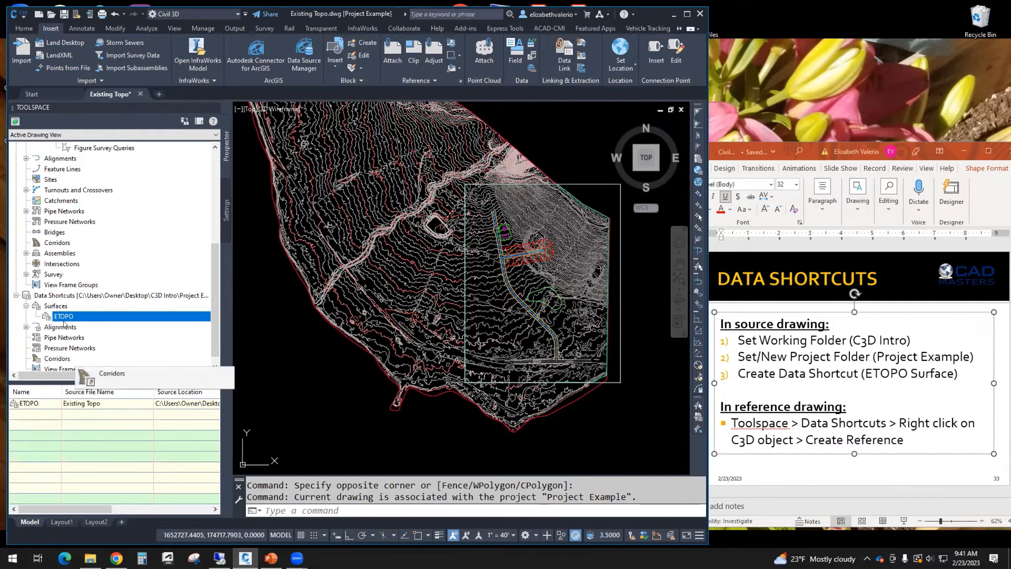
pyautogui.rightClick(63, 316)
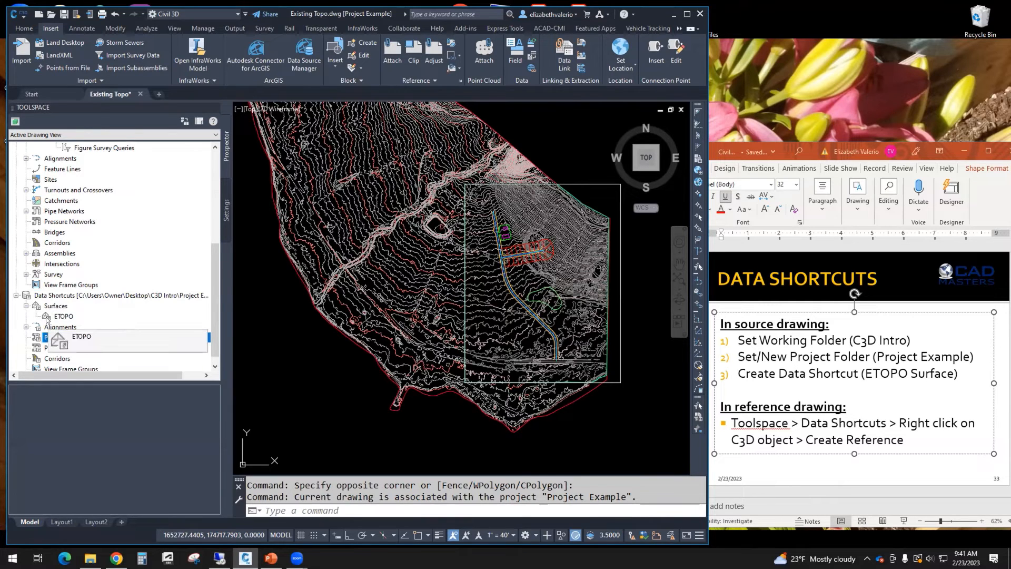
pyautogui.click(63, 316)
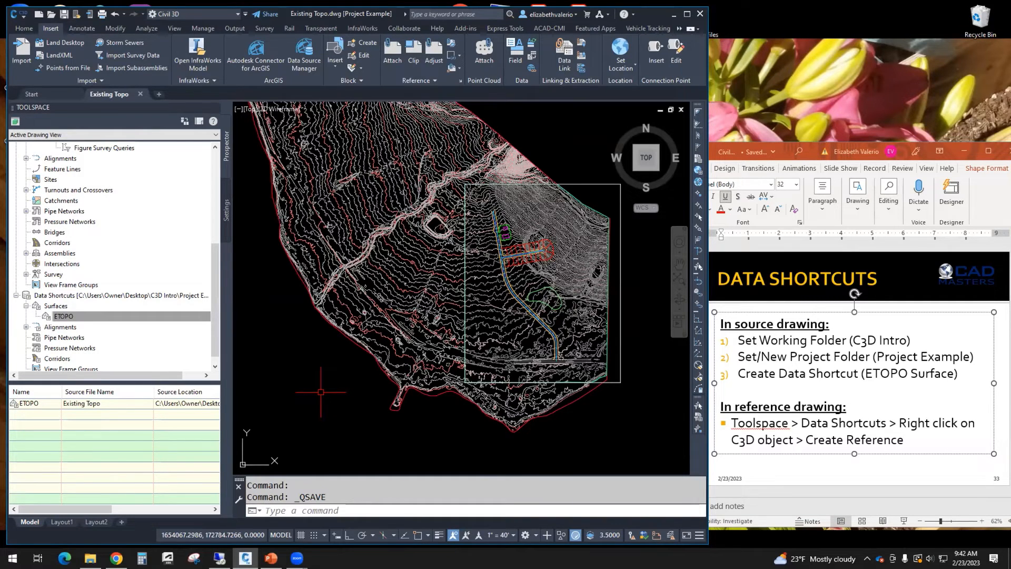
# - Close Existing Topo and start Drawing2 from the _Autodesk Civil 3D (Imperial) NCS template
pyautogui.click(63, 316)
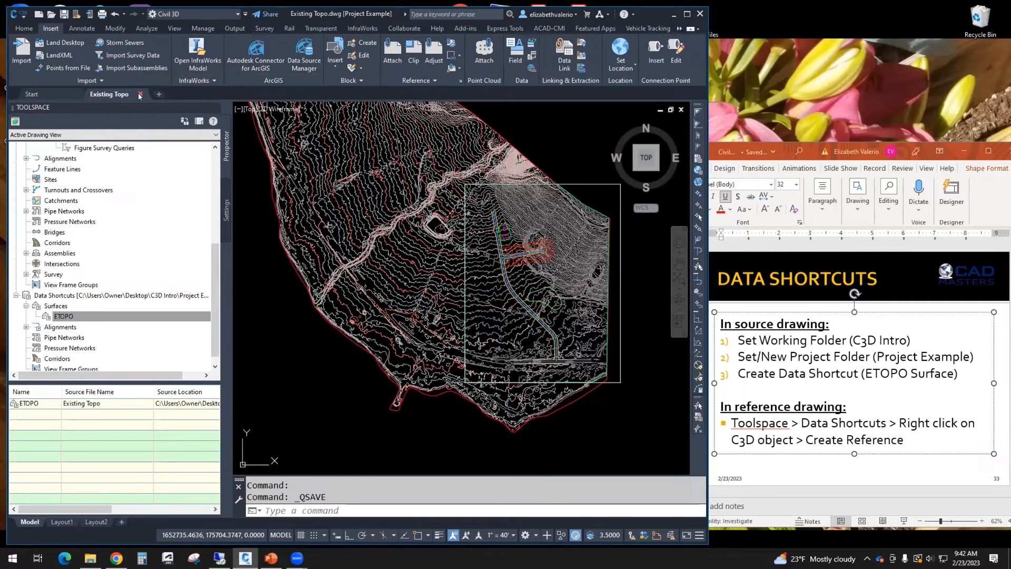
pyautogui.click(138, 95)
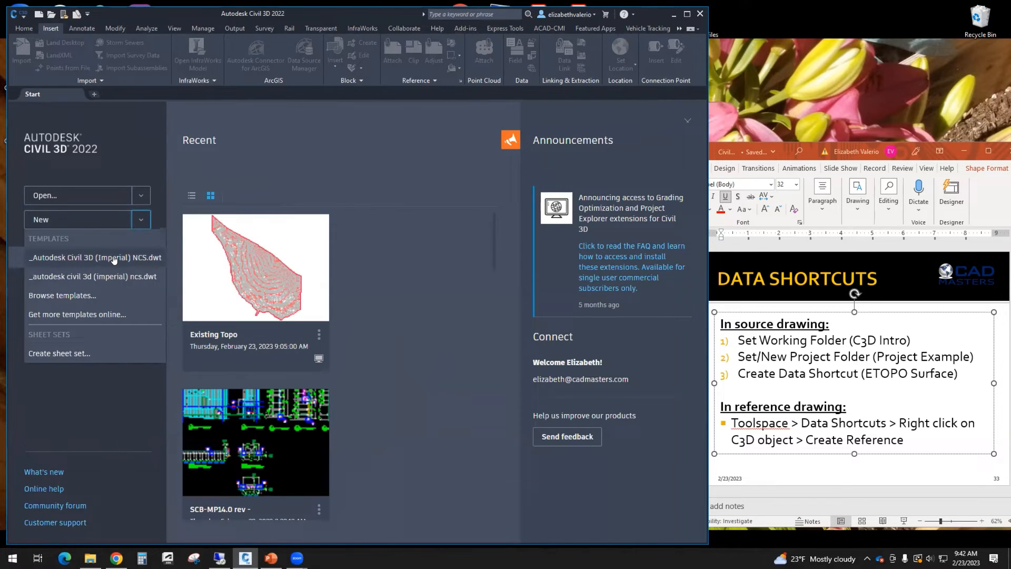
pyautogui.click(94, 257)
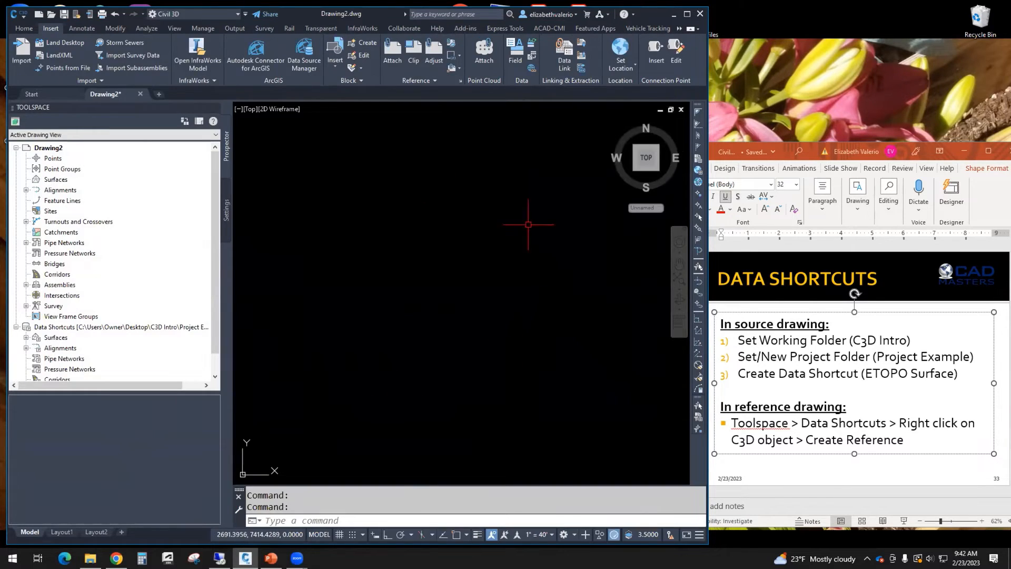
pyautogui.moveTo(678, 431)
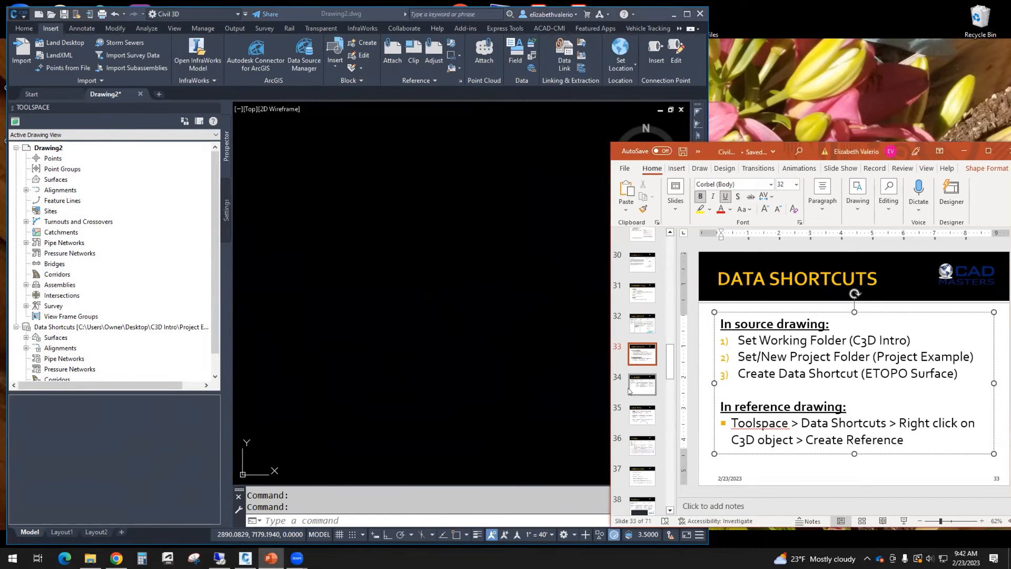
pyautogui.click(642, 385)
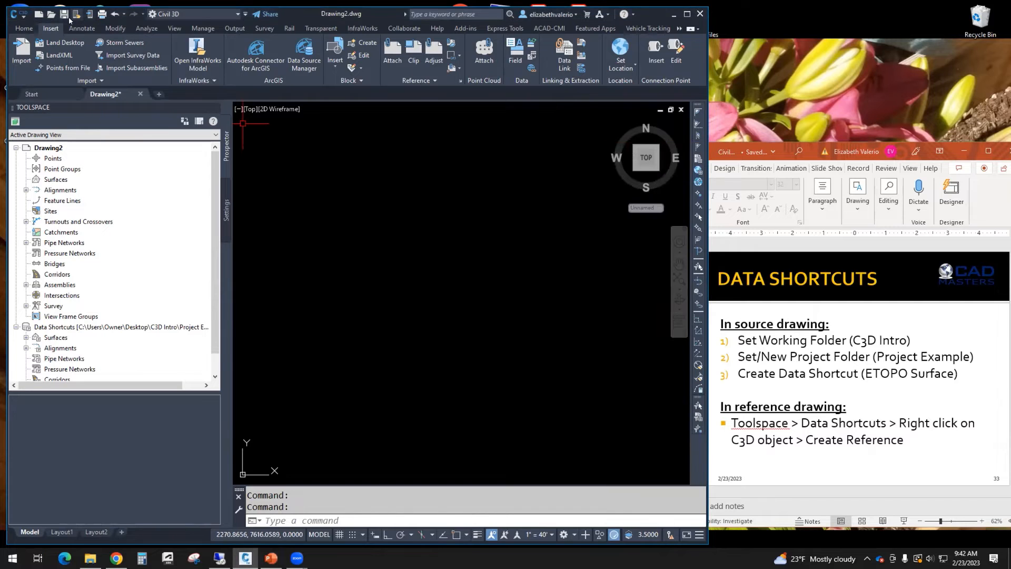
# - Save the new blank drawing as ALIGNMENTS in the Project Example folder
pyautogui.click(63, 13)
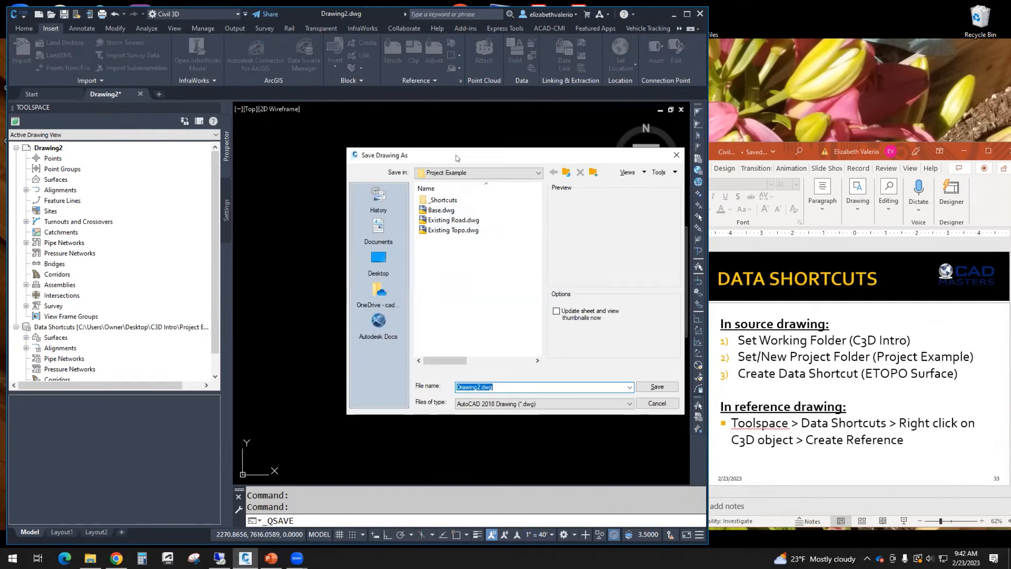
pyautogui.write('a')
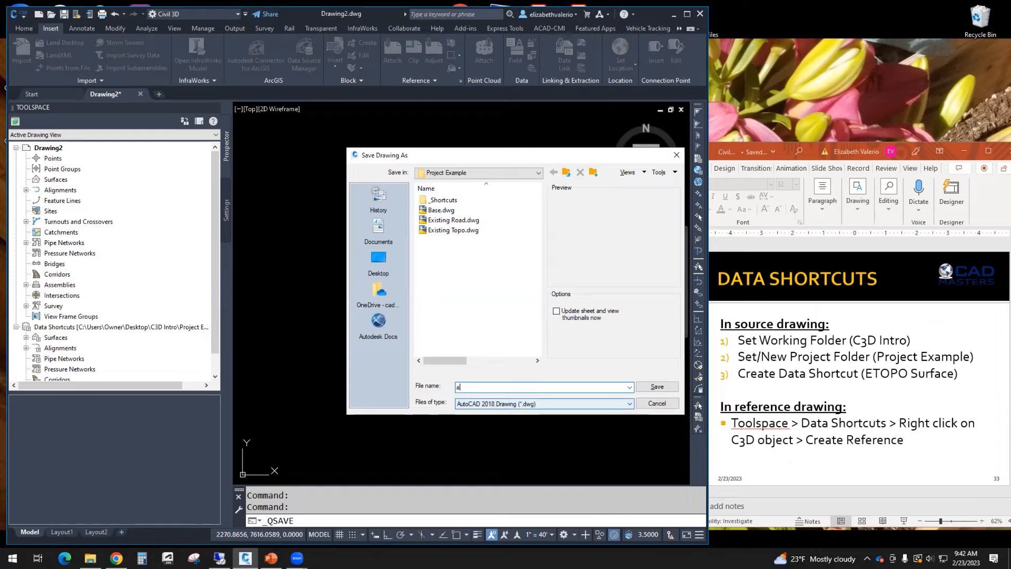
pyautogui.write('ALIGNMENTS')
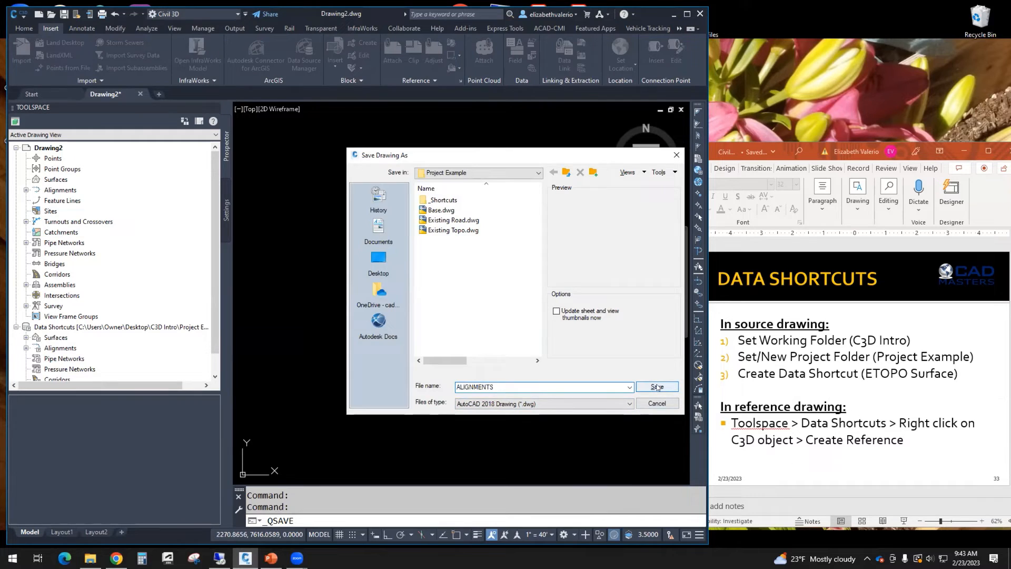
pyautogui.click(657, 386)
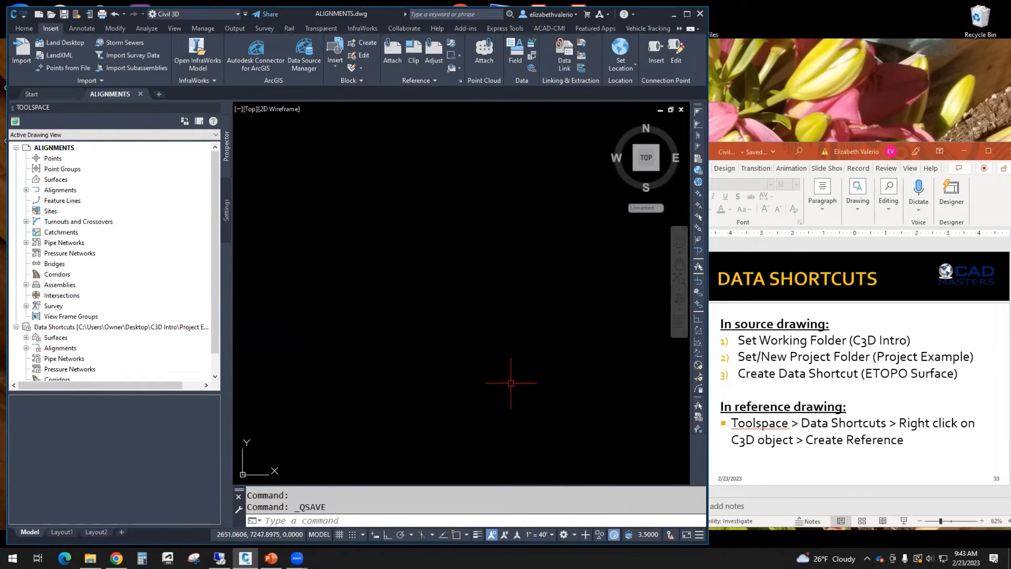
pyautogui.moveTo(422, 369)
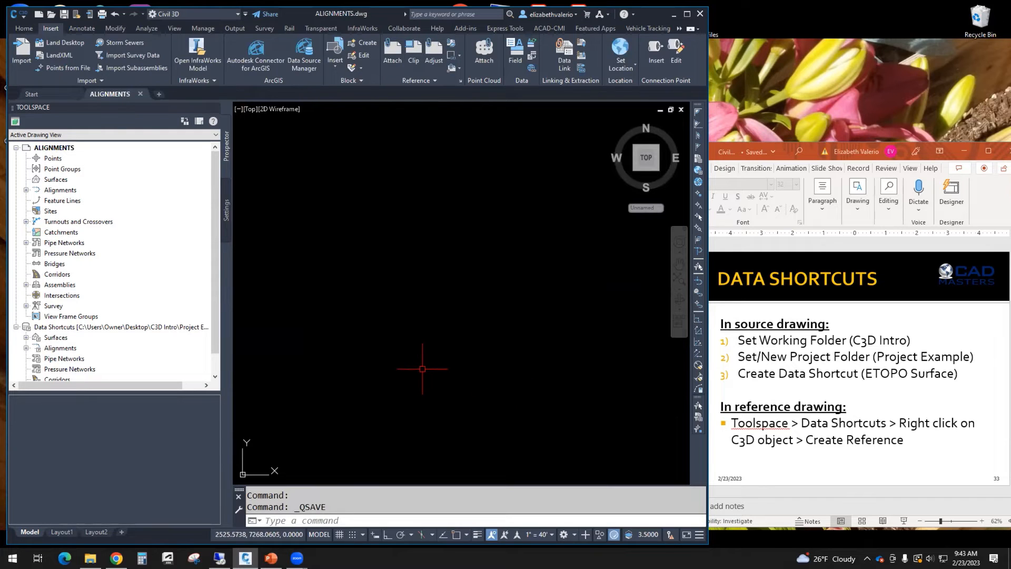
pyautogui.moveTo(466, 462)
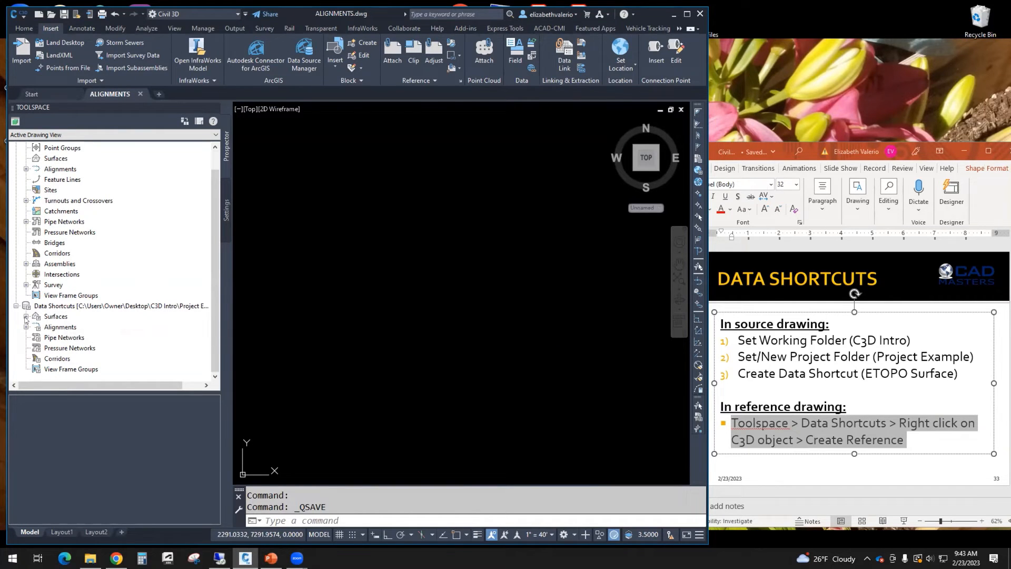
# - Start Create Reference for the ETOPO surface under Data Shortcuts > Surfaces in Prospector
pyautogui.click(26, 316)
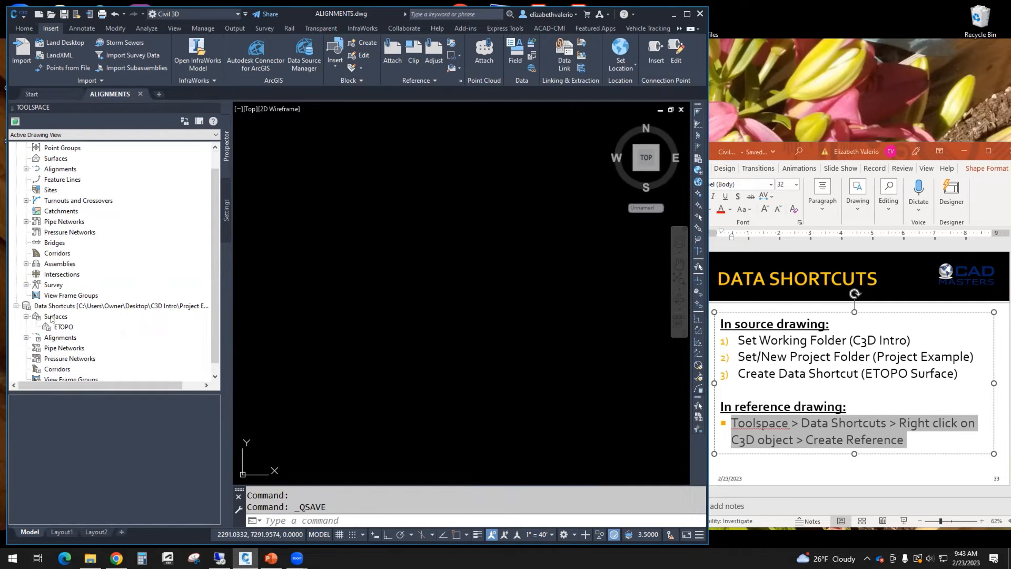
pyautogui.click(63, 327)
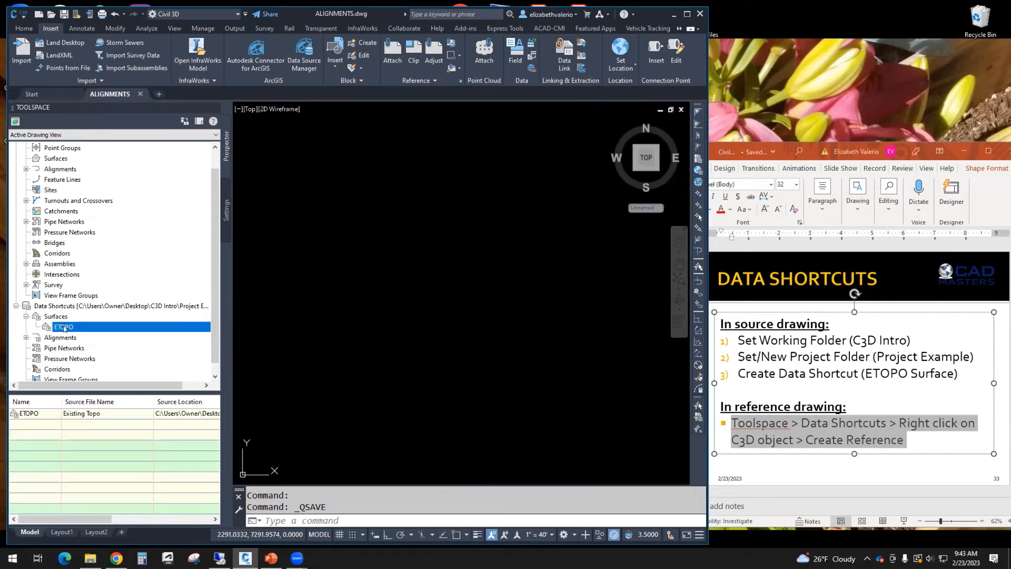
pyautogui.rightClick(63, 326)
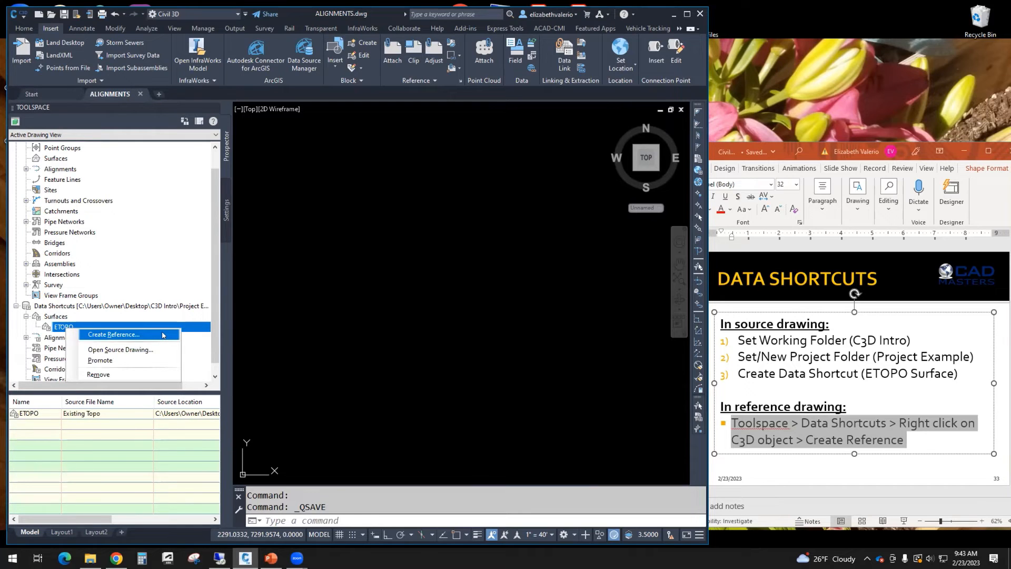
pyautogui.click(112, 334)
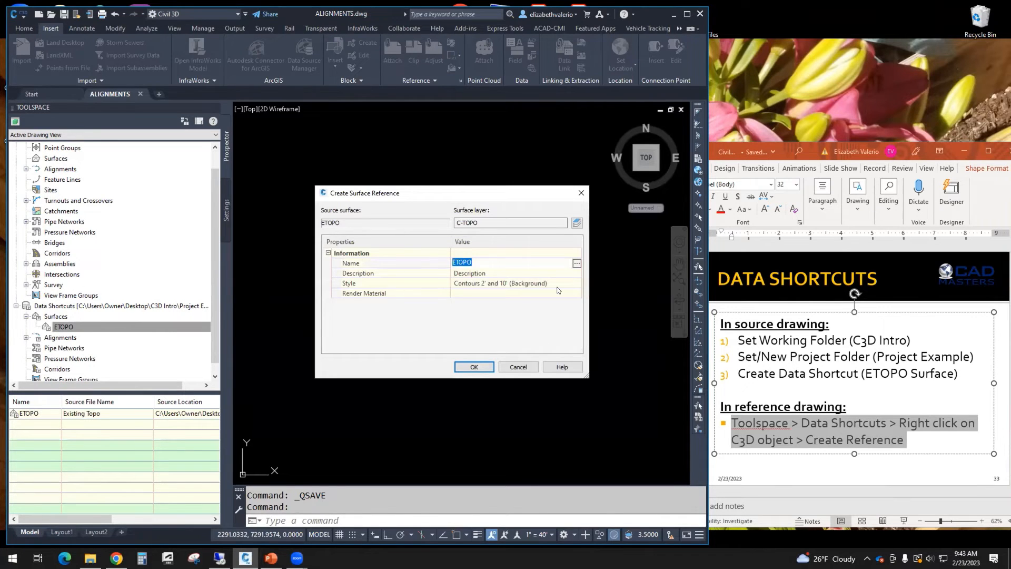
# - Create the ETOPO surface reference keeping its name and Contours 2' and 10' (Background) style
pyautogui.click(549, 310)
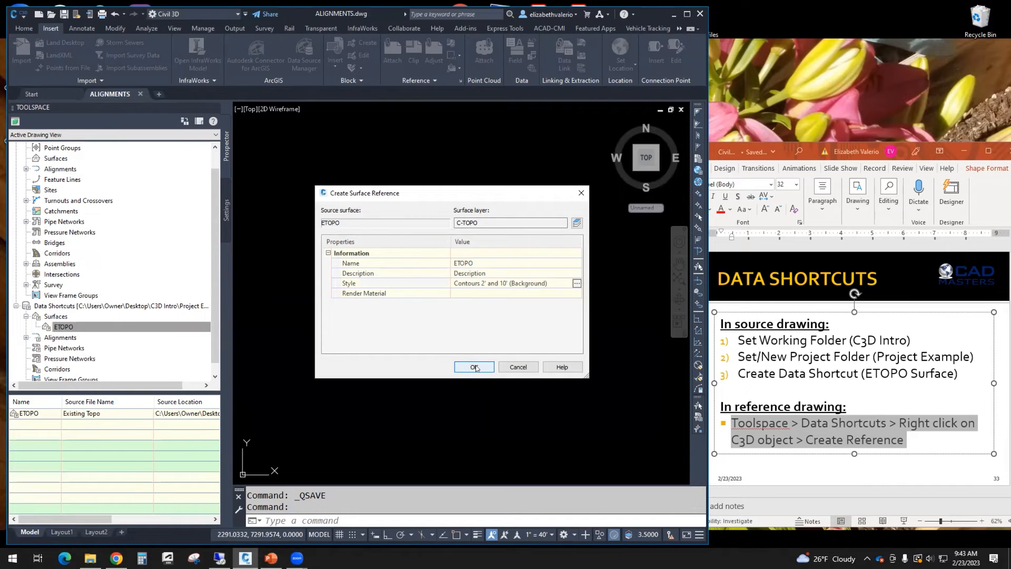
pyautogui.click(474, 367)
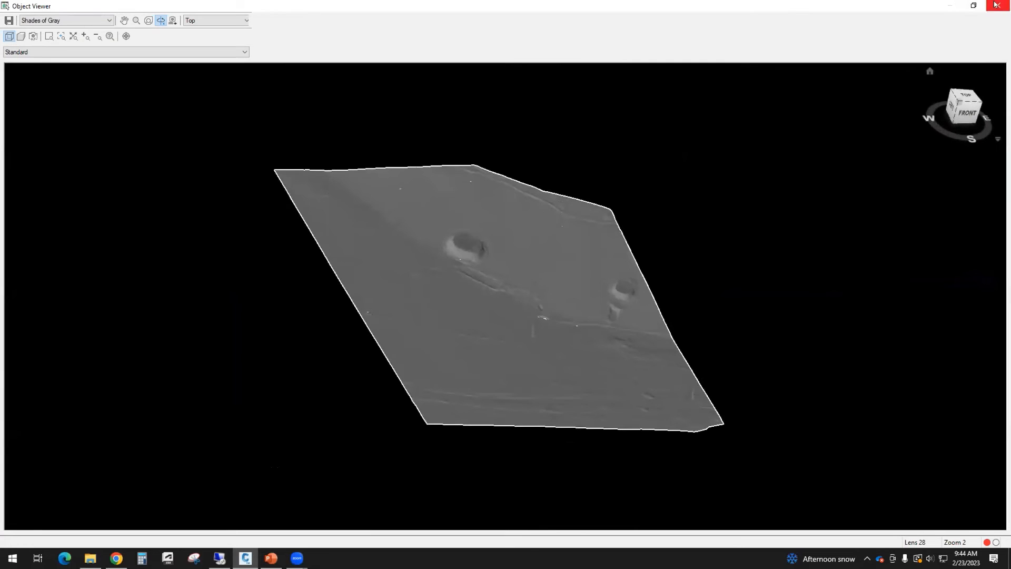
# - Close the Object Viewer after orbiting the ETOPO surface and return to the plan drawing
pyautogui.click(1001, 6)
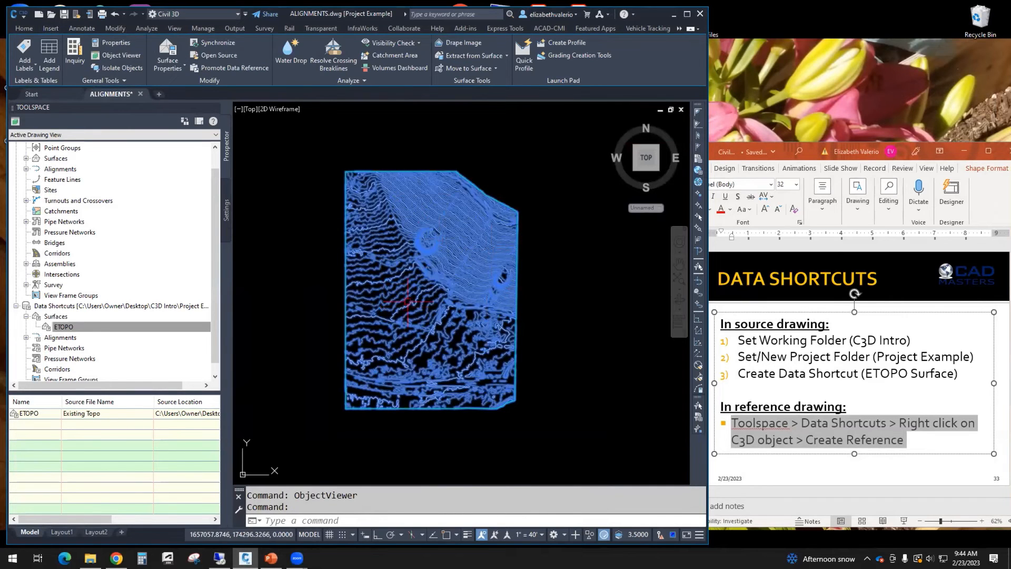
# - In ETOPO Surface Properties, Information tab, choose a border-only surface style
pyautogui.rightClick(560, 213)
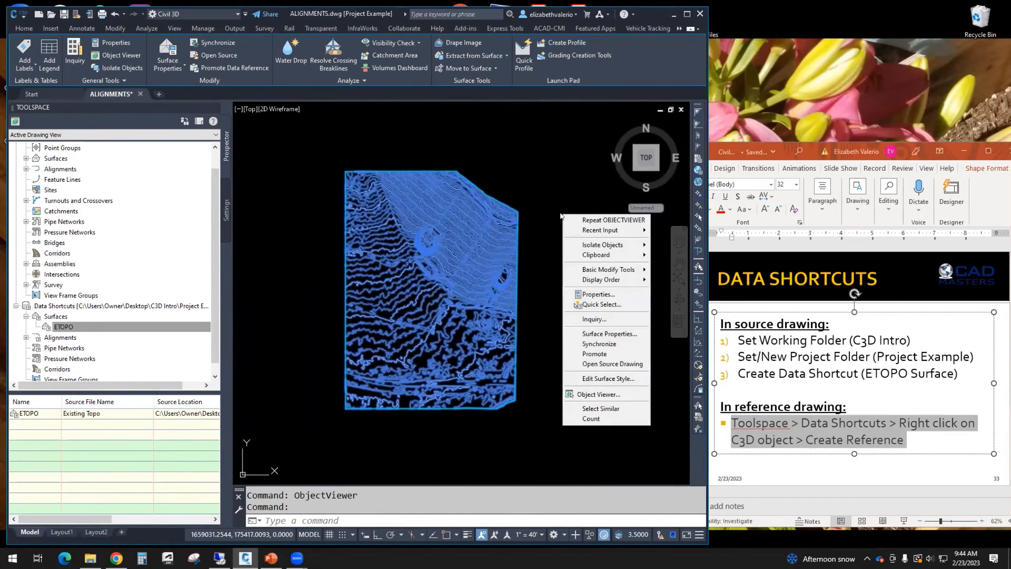
pyautogui.moveTo(606, 333)
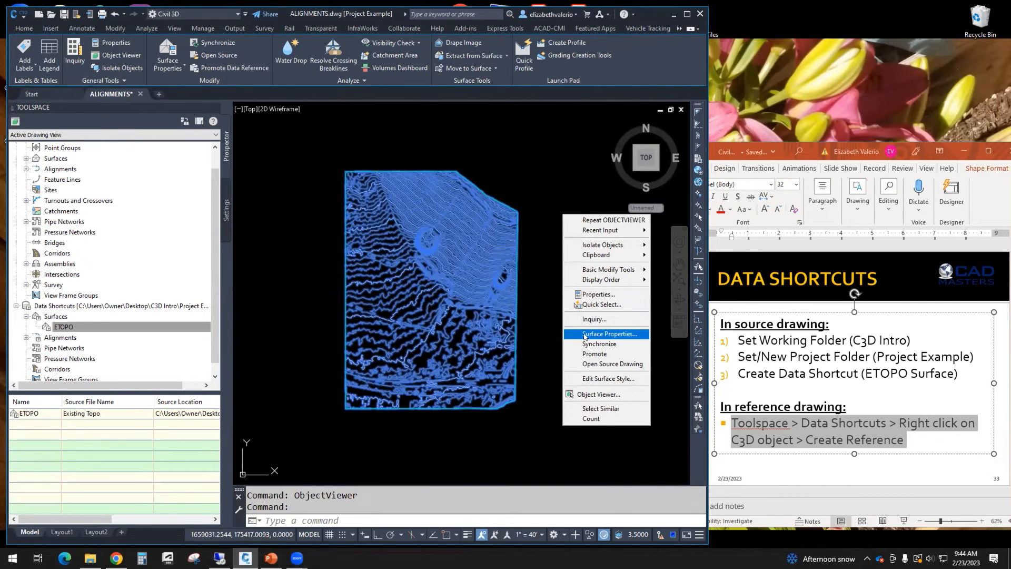
pyautogui.click(597, 333)
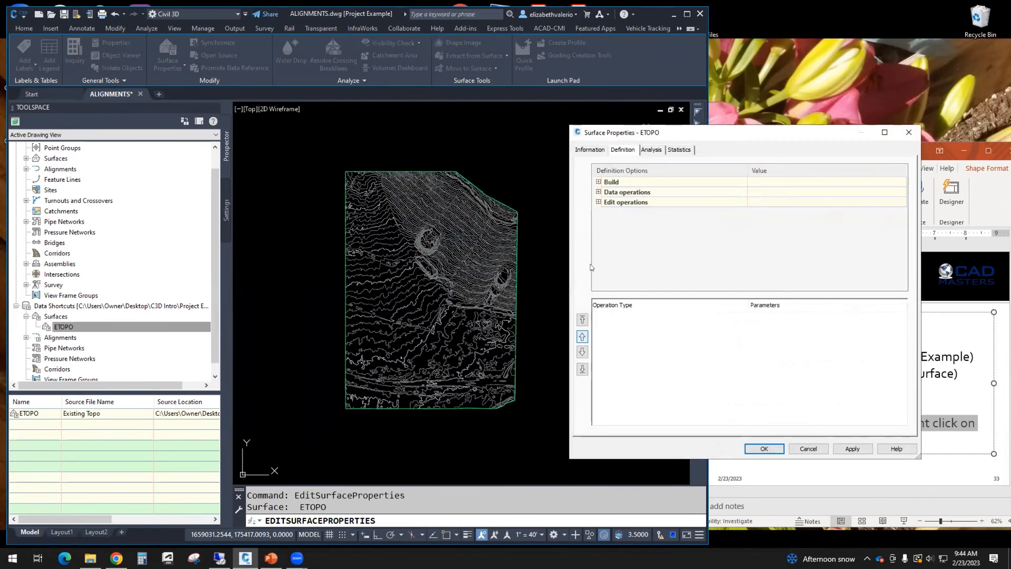
pyautogui.click(589, 149)
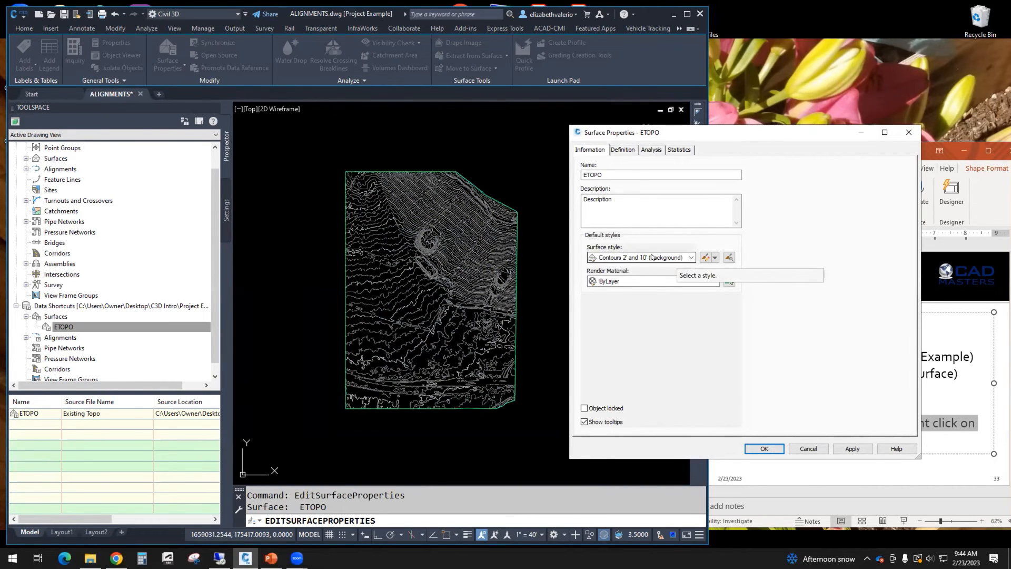
pyautogui.click(690, 257)
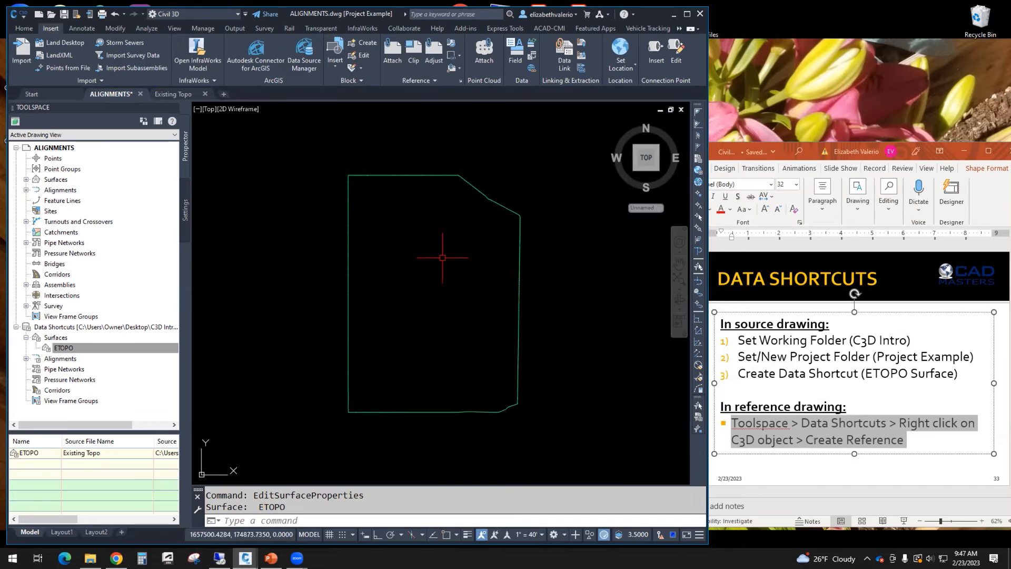
pyautogui.moveTo(429, 250)
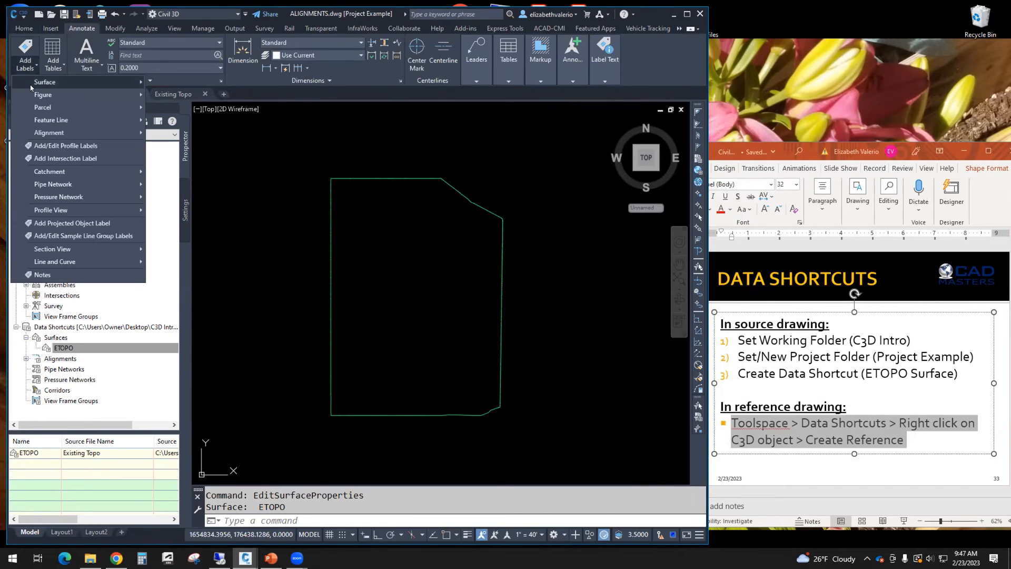
pyautogui.click(45, 82)
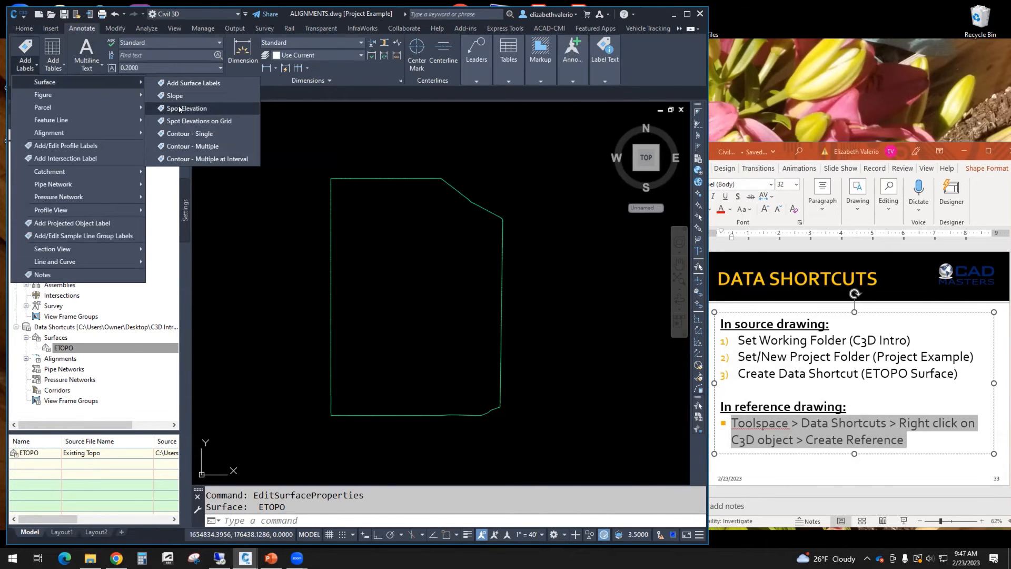
pyautogui.click(186, 108)
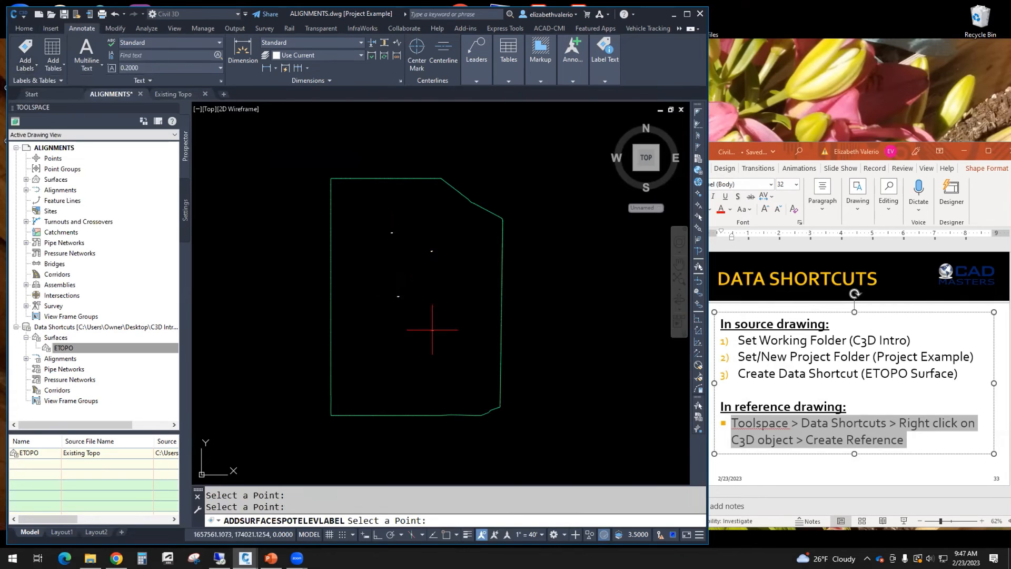
pyautogui.click(530, 534)
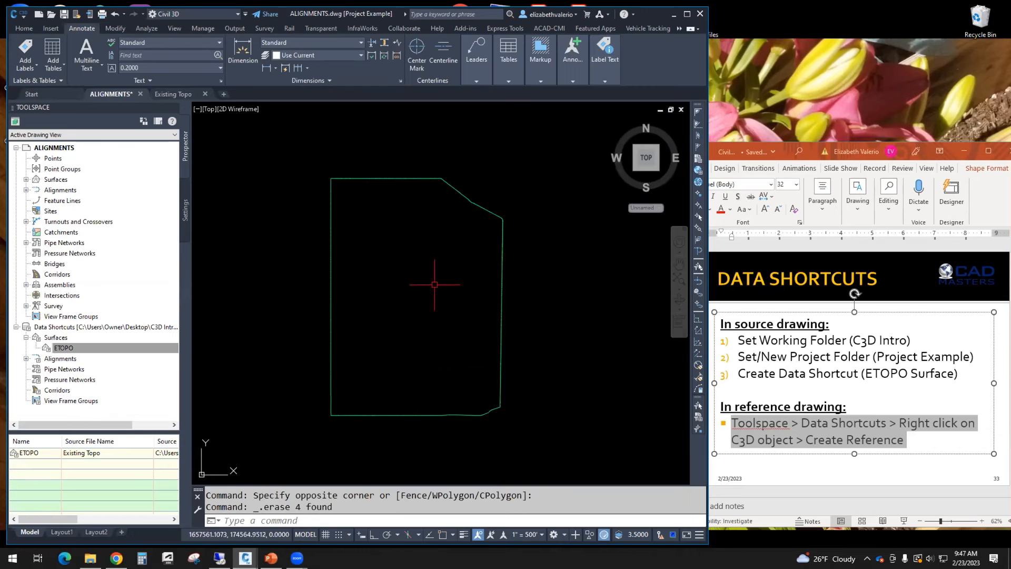
pyautogui.moveTo(238, 237)
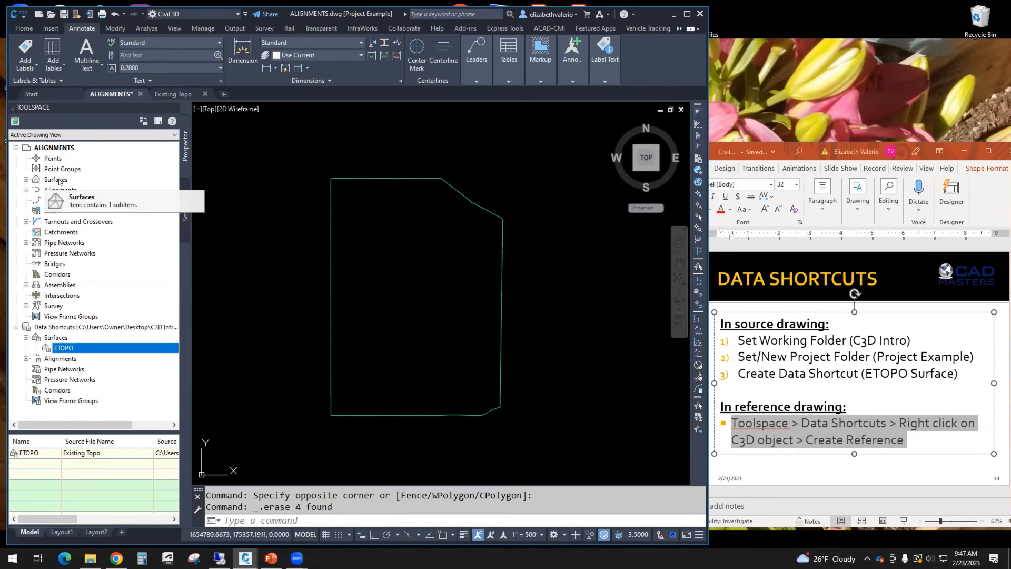
pyautogui.moveTo(217, 153)
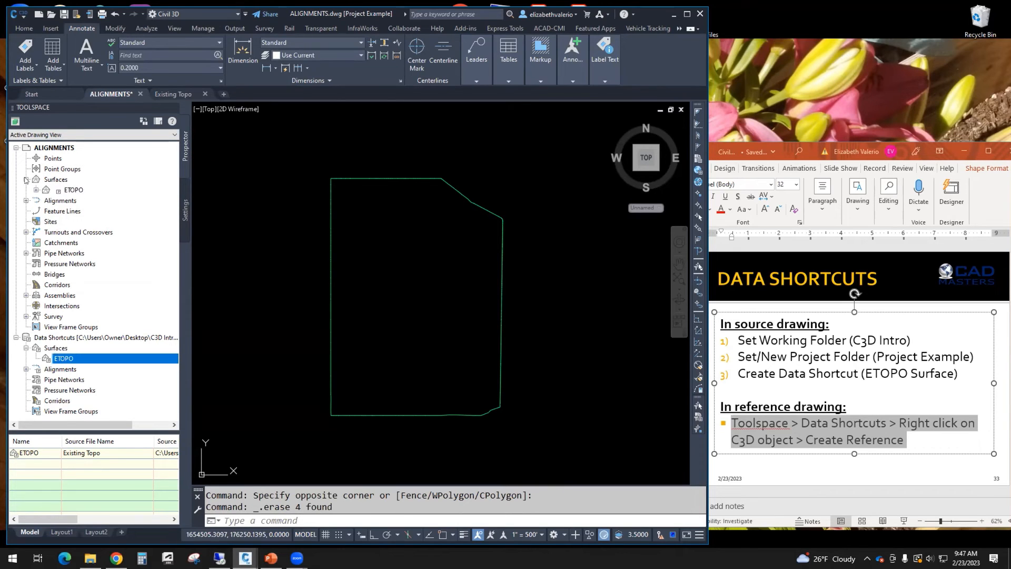
# - Expand ETOPO under the drawing's Surfaces to show masks and watersheds, then select it
pyautogui.click(73, 189)
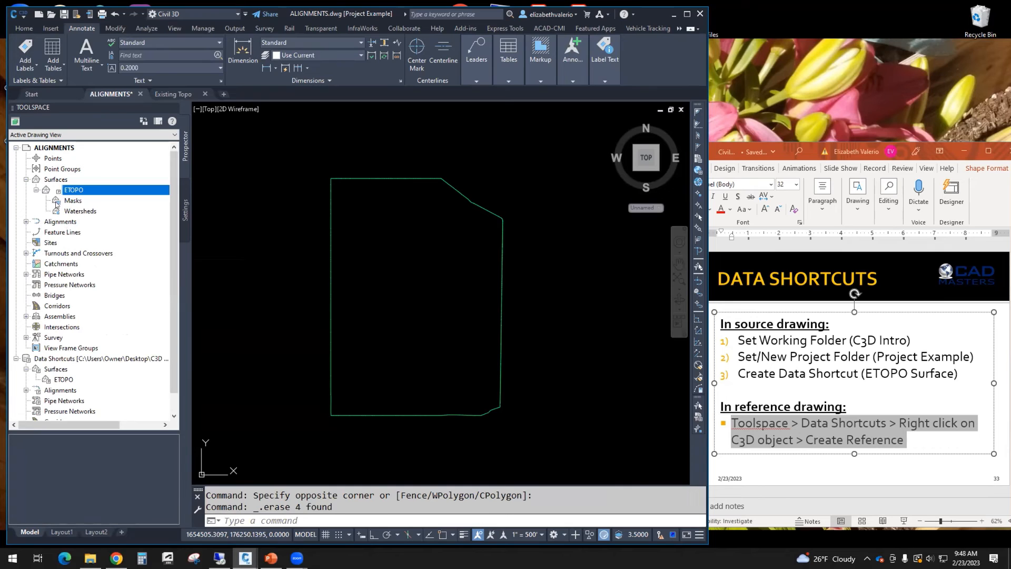
pyautogui.moveTo(60, 221)
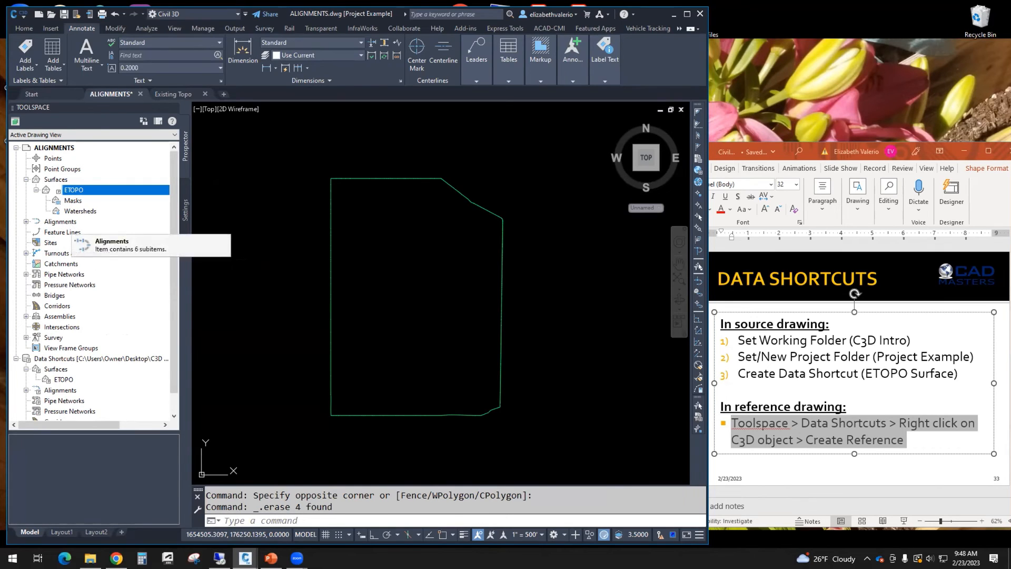
pyautogui.moveTo(450, 309)
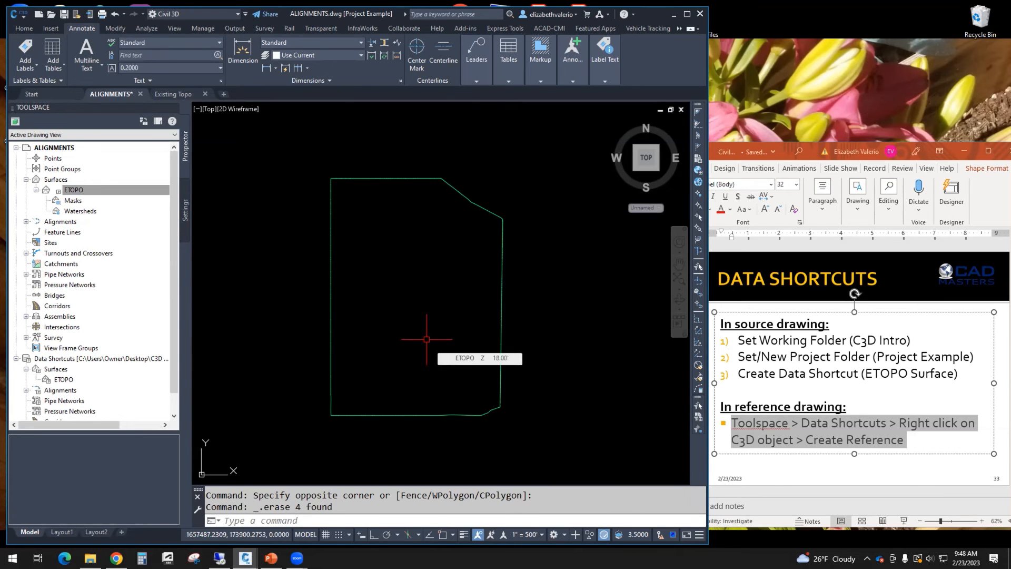
pyautogui.click(74, 190)
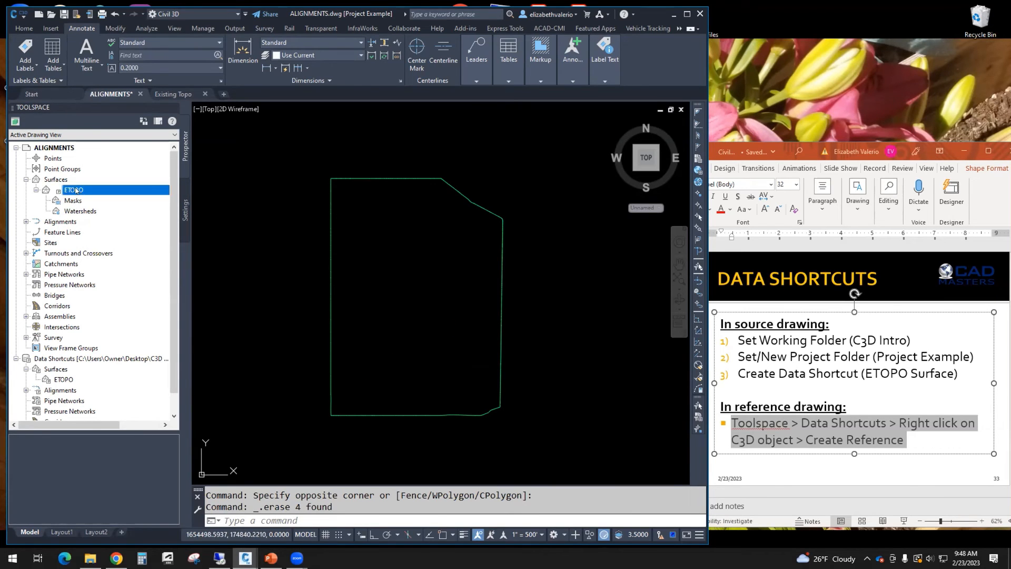
pyautogui.rightClick(71, 190)
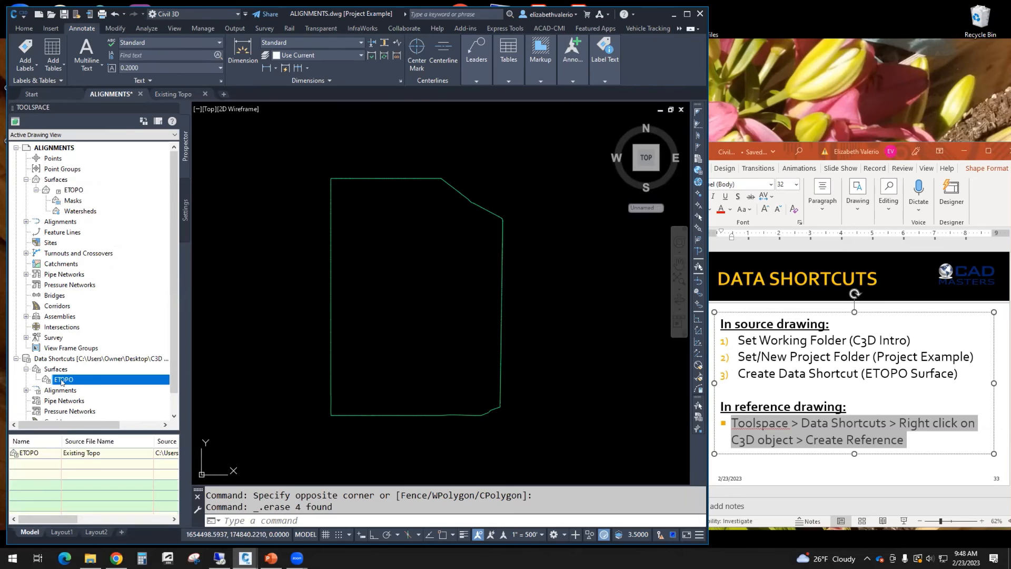
pyautogui.rightClick(63, 379)
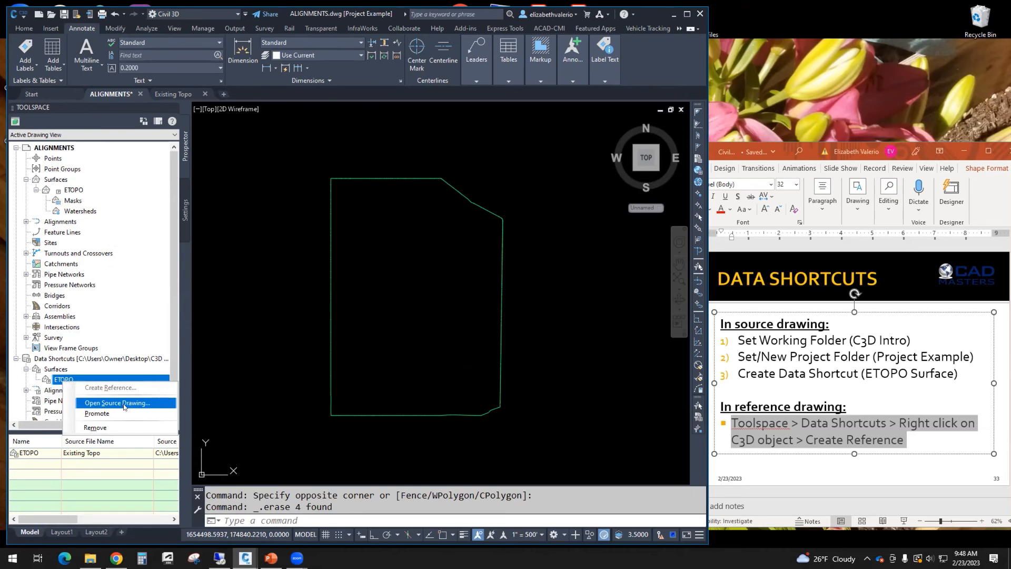
pyautogui.moveTo(96, 413)
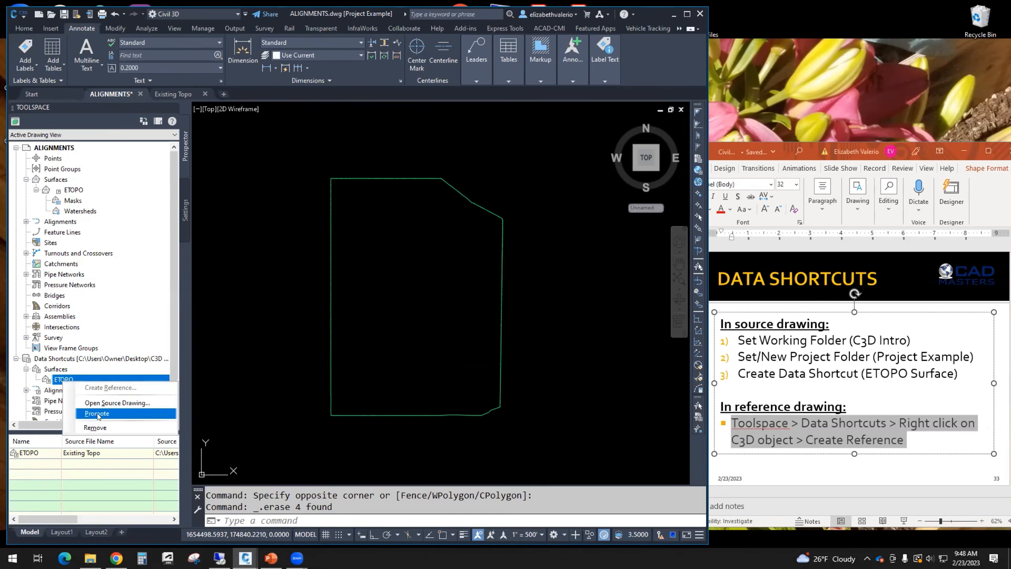
pyautogui.moveTo(111, 431)
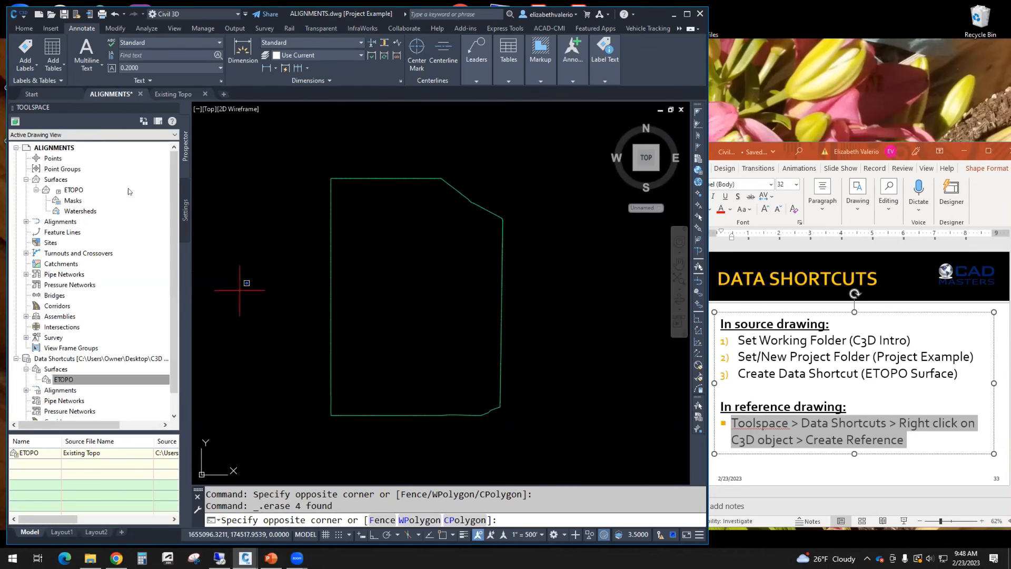
# - Show the action menu for ETOPO with Surface Properties, Synchronize, Promote and Delete
pyautogui.rightClick(73, 190)
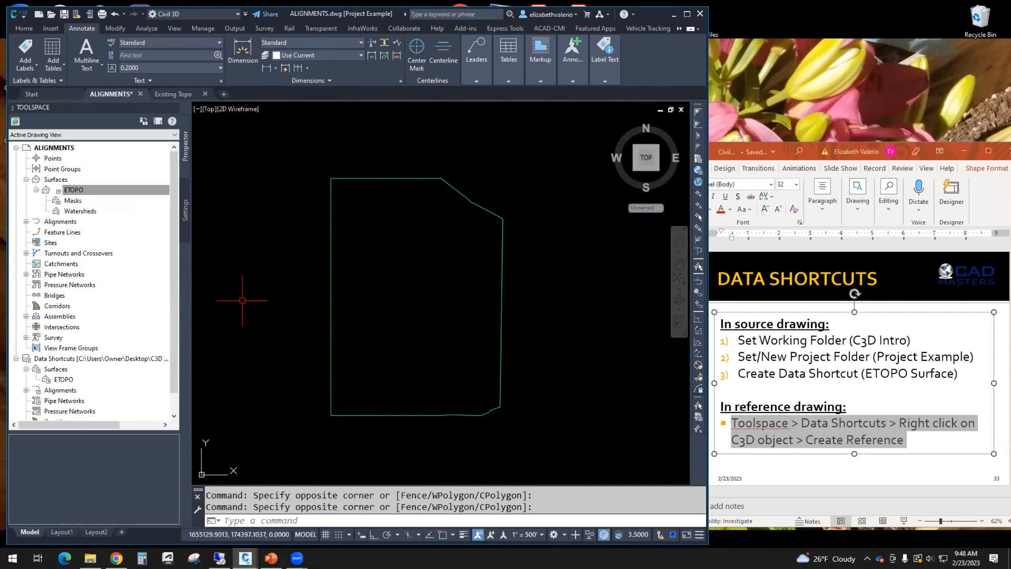
pyautogui.rightClick(74, 190)
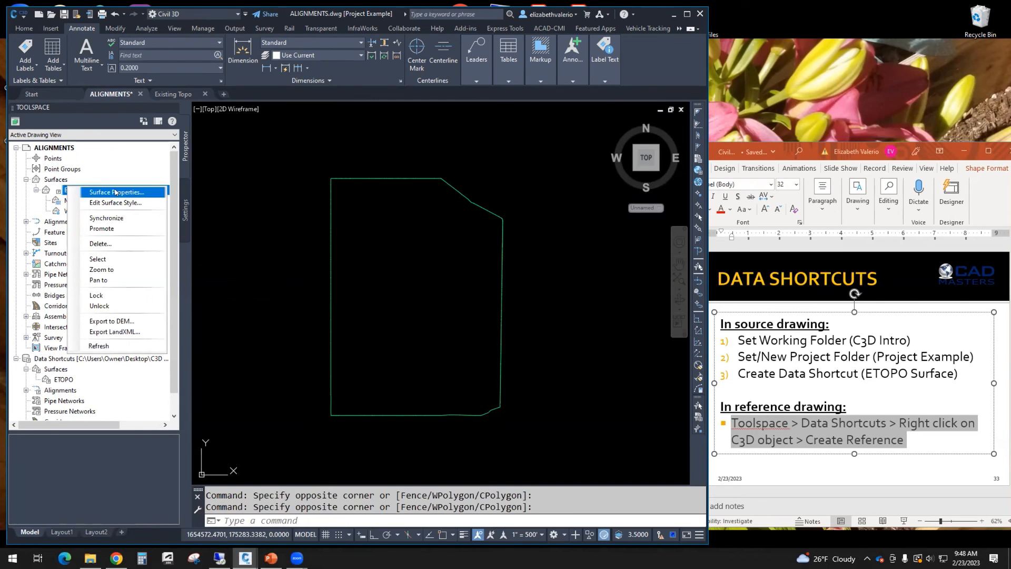
pyautogui.moveTo(114, 202)
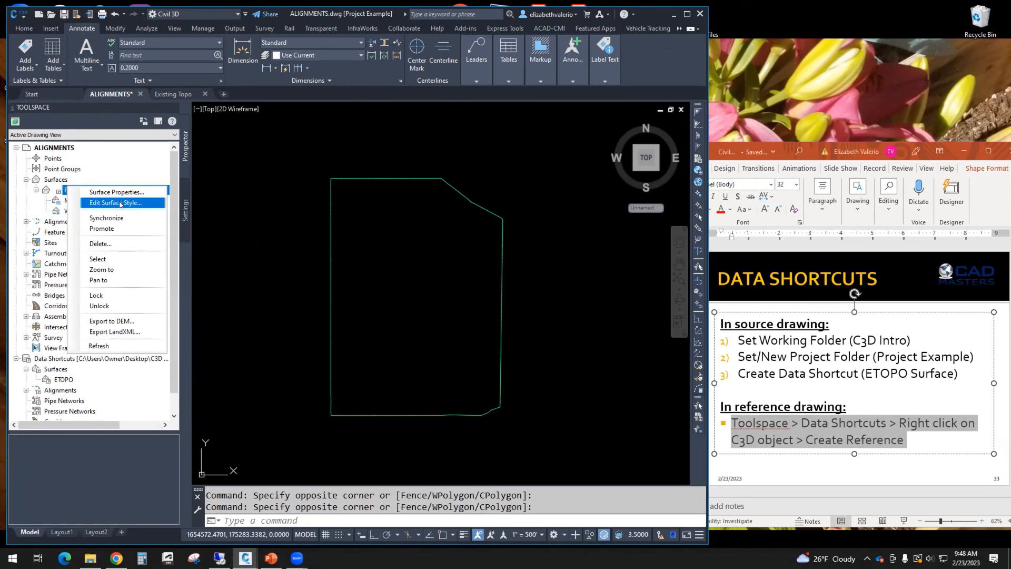
pyautogui.moveTo(106, 218)
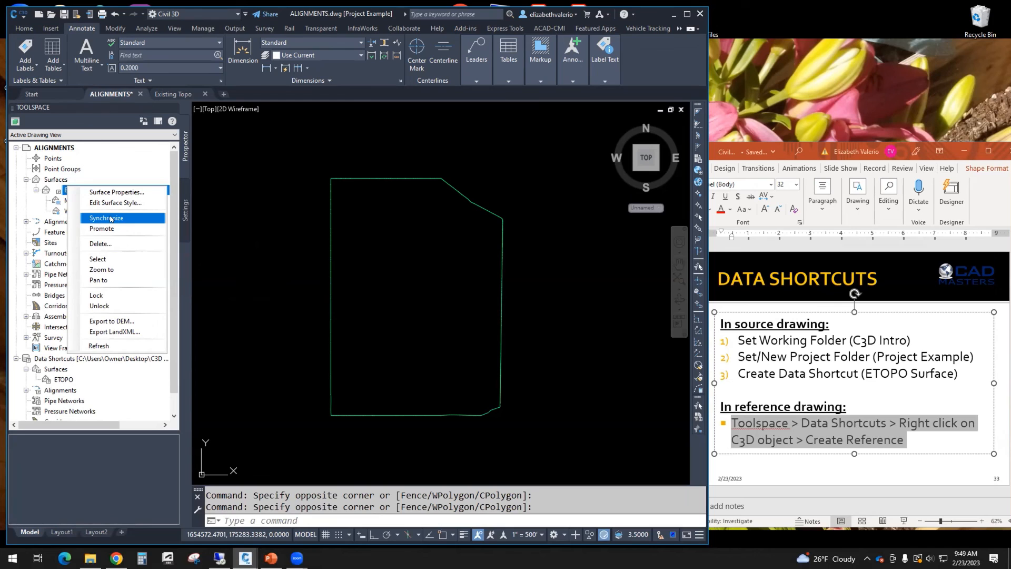
pyautogui.moveTo(100, 244)
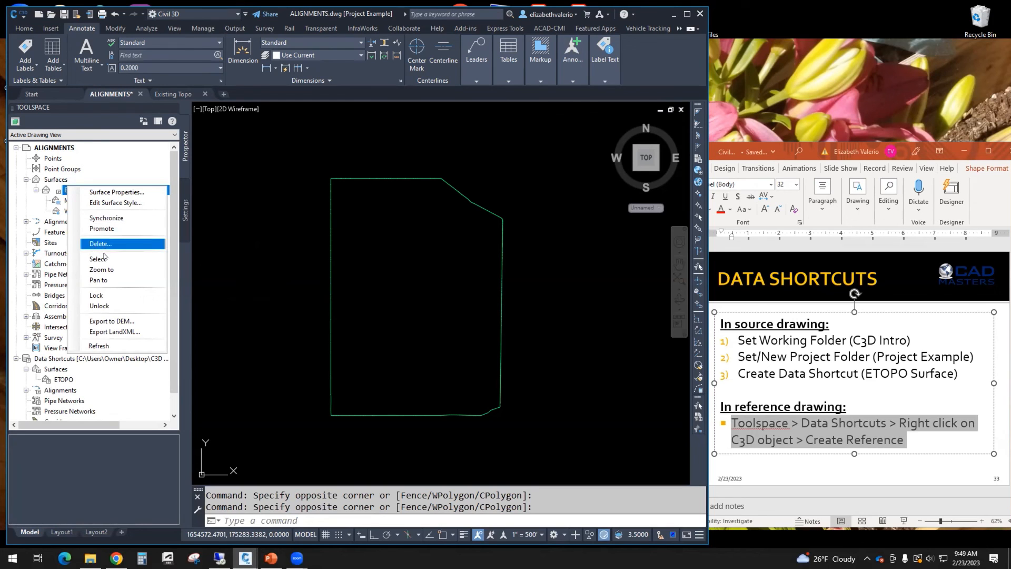
pyautogui.moveTo(281, 244)
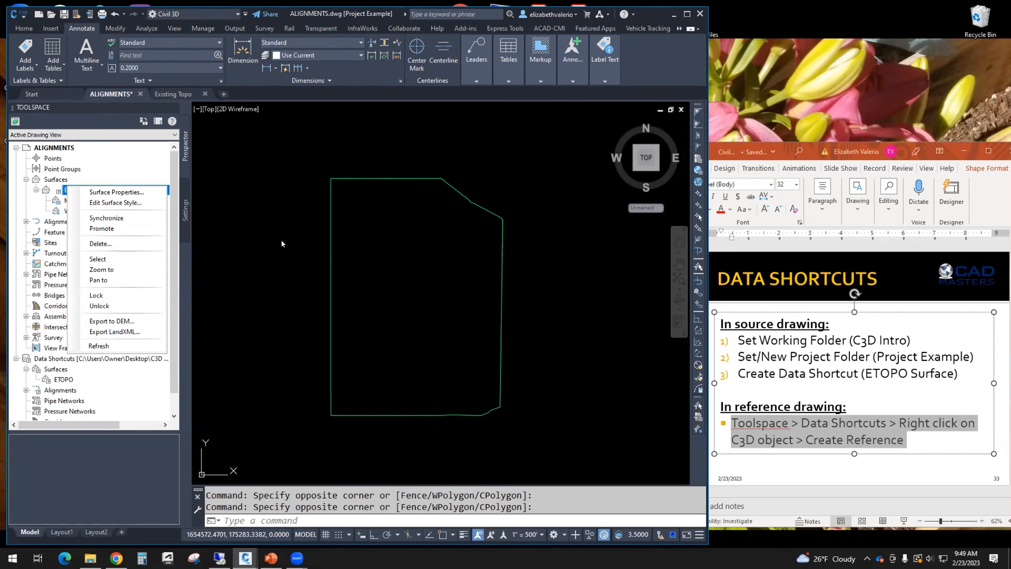